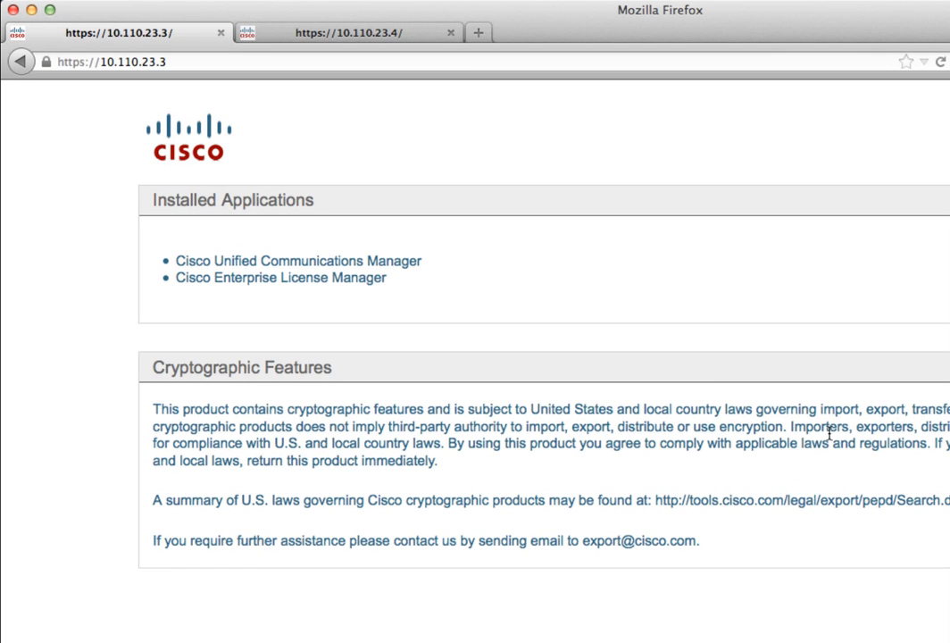
pyautogui.moveTo(354, 72)
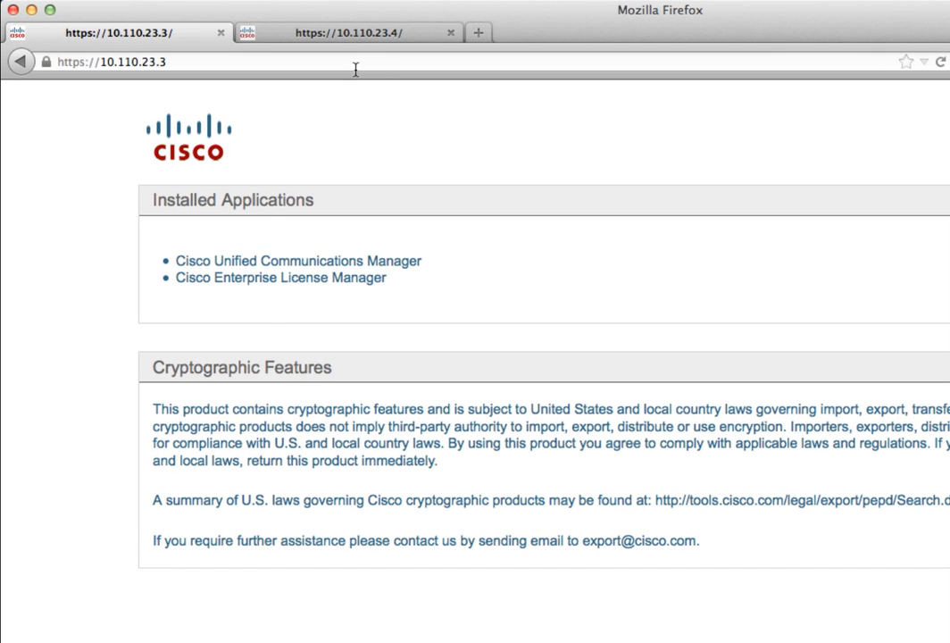
# - Review both servers' installed applications and launch Enterprise License Manager on the first server
pyautogui.click(361, 32)
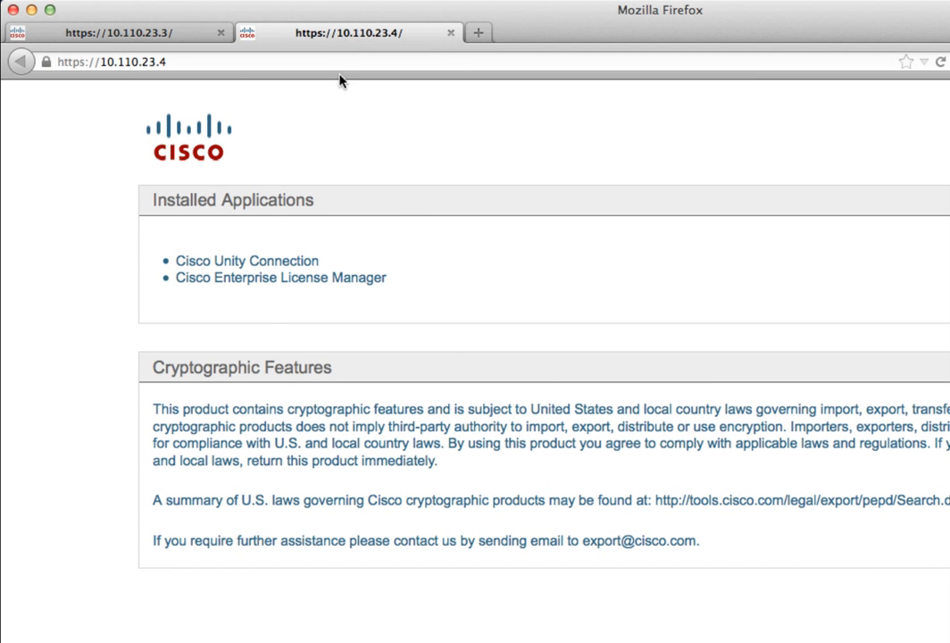
pyautogui.moveTo(343, 270)
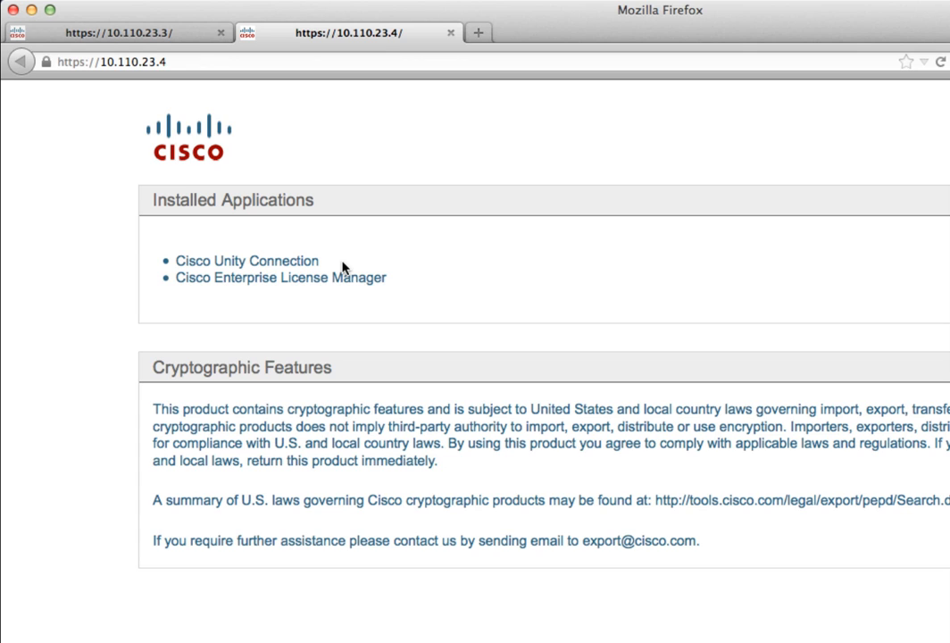
pyautogui.moveTo(323, 296)
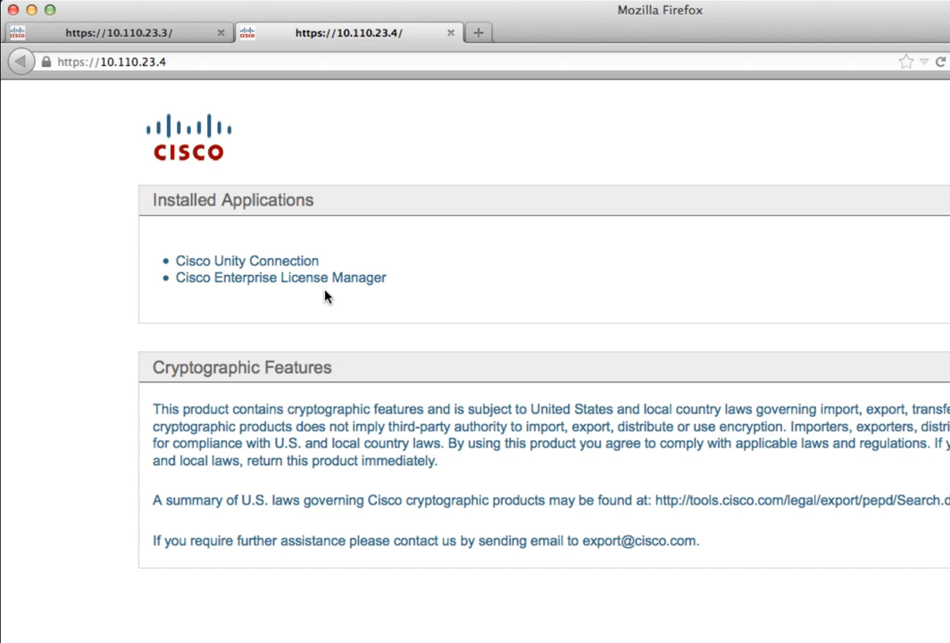
pyautogui.moveTo(64, 93)
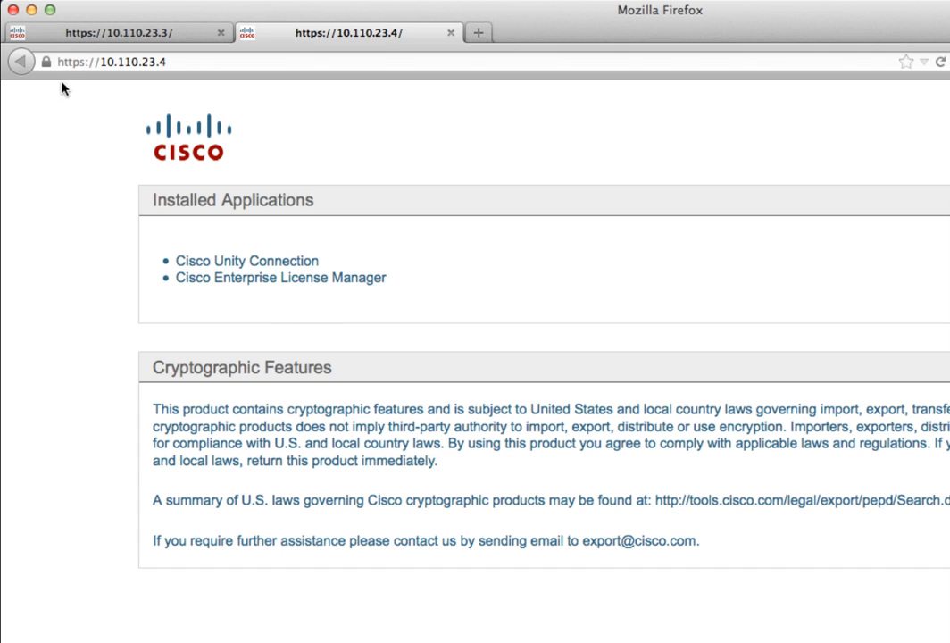
pyautogui.click(116, 32)
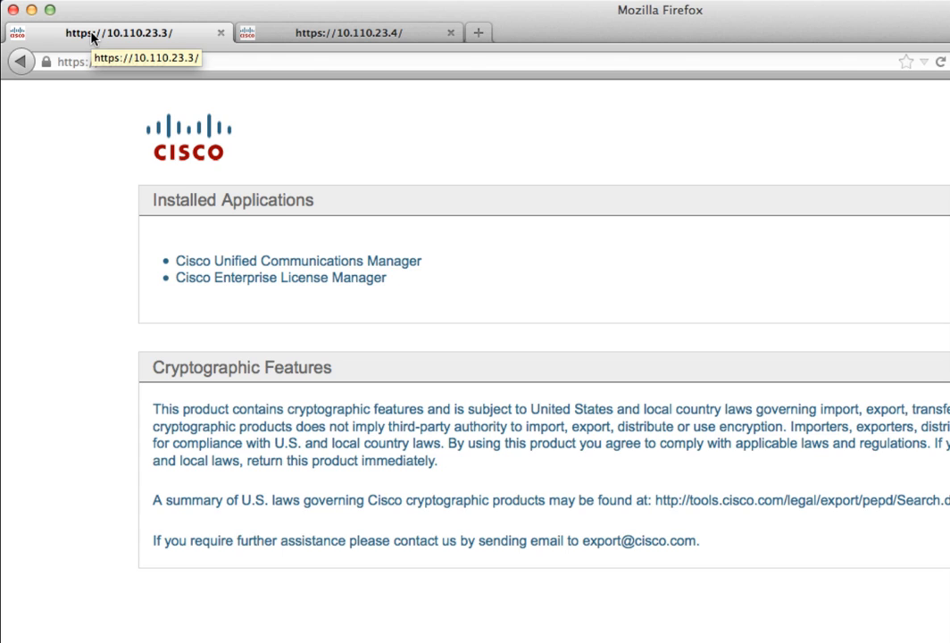
pyautogui.moveTo(50, 157)
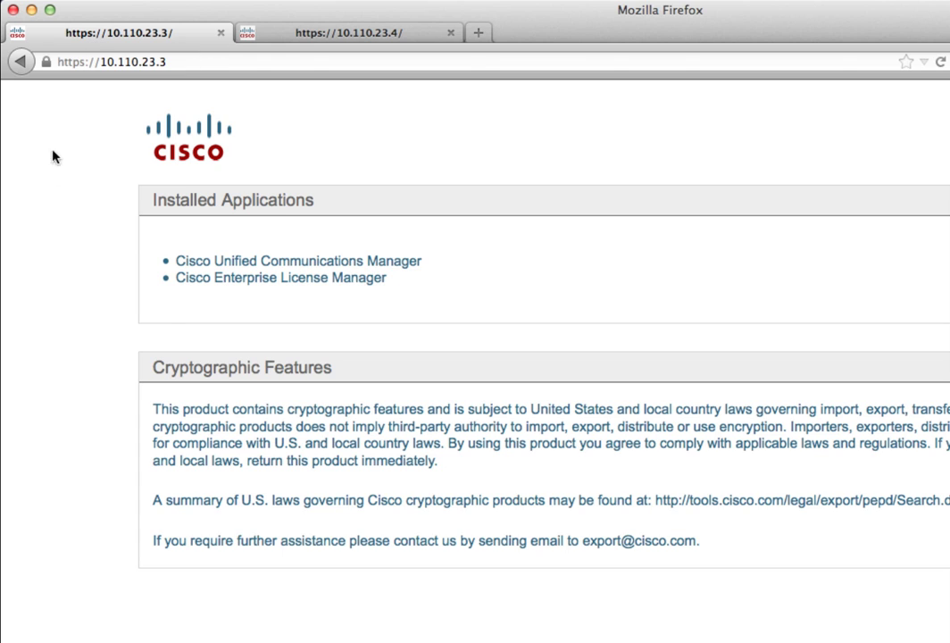
pyautogui.moveTo(340, 292)
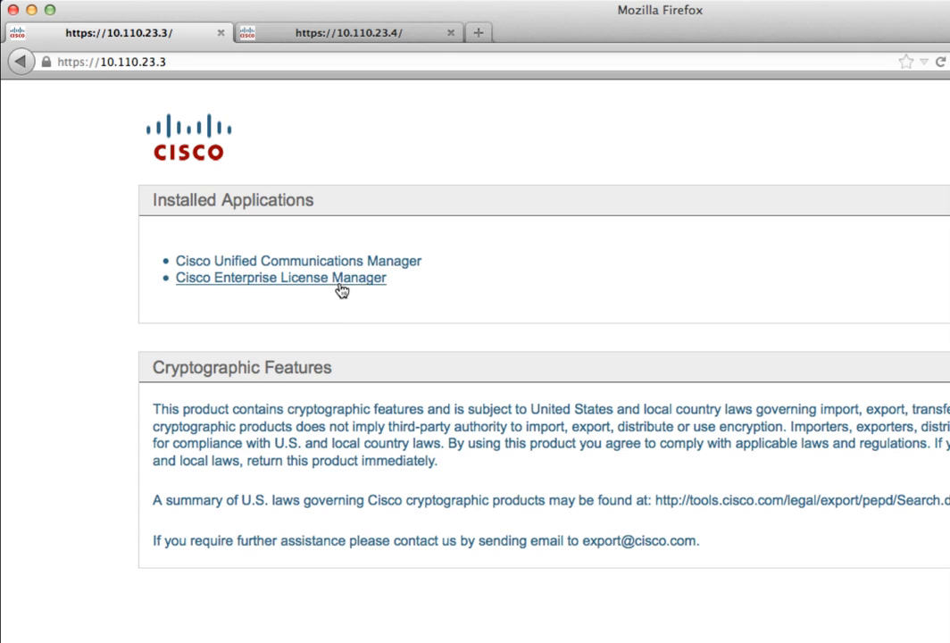
pyautogui.click(279, 278)
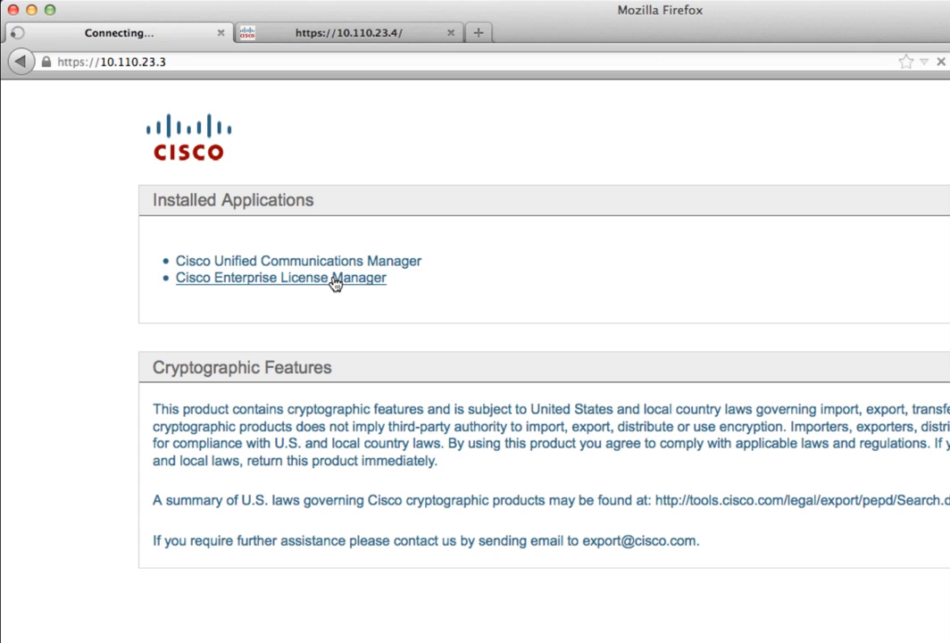
pyautogui.click(279, 279)
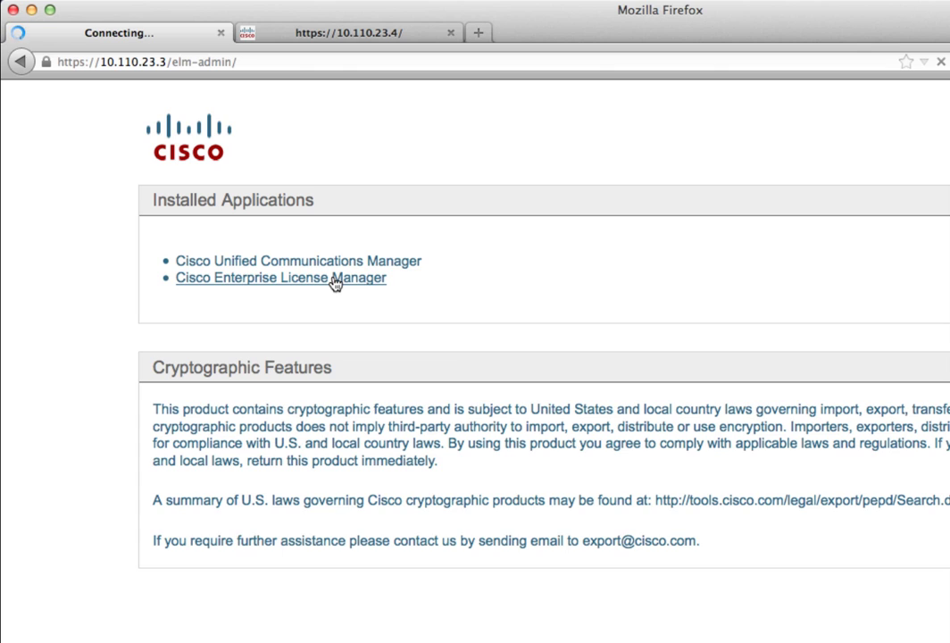
pyautogui.click(278, 279)
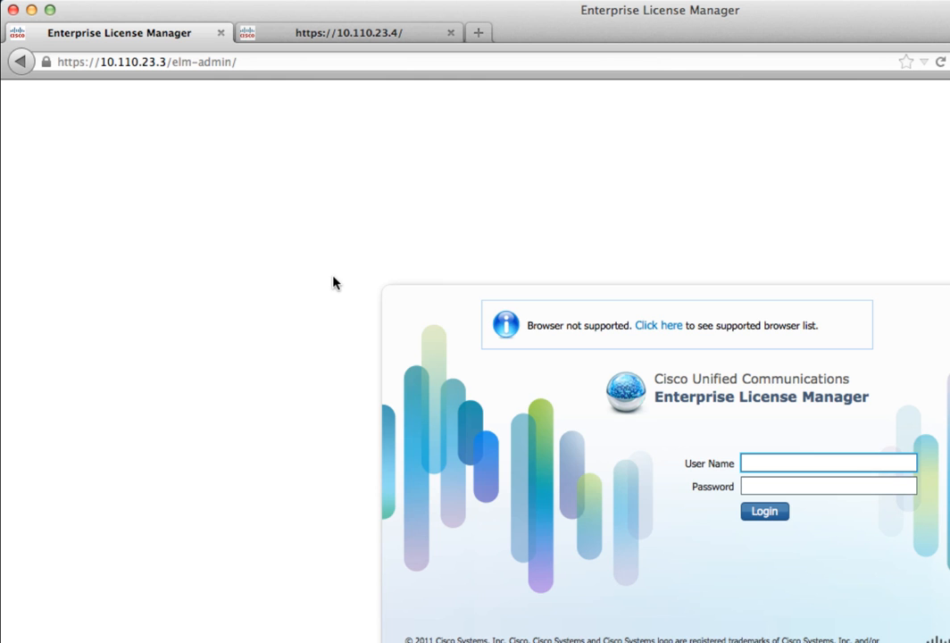
pyautogui.click(829, 464)
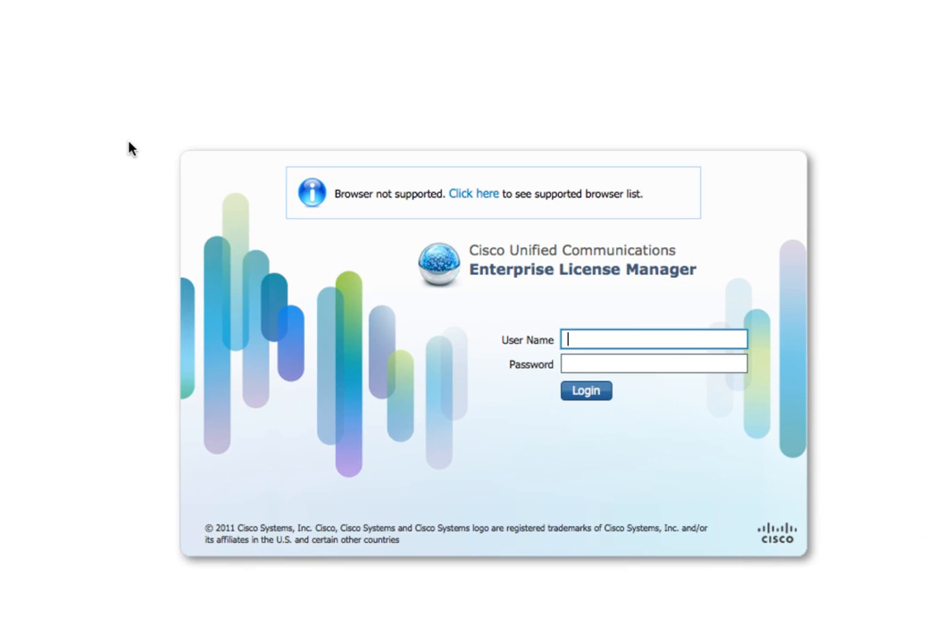
# - Sign in to the license manager as admin
pyautogui.click(653, 339)
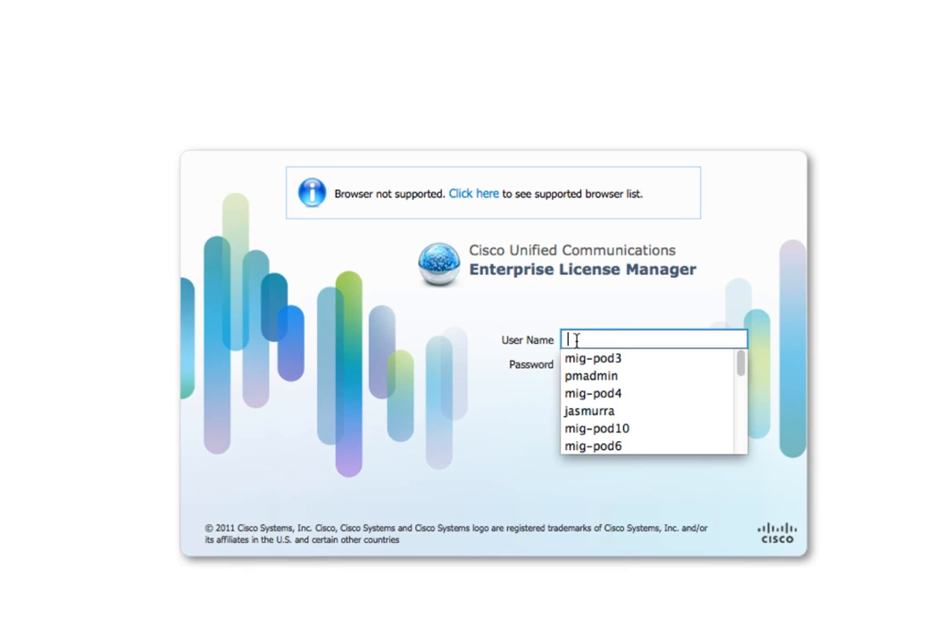
pyautogui.write('admin')
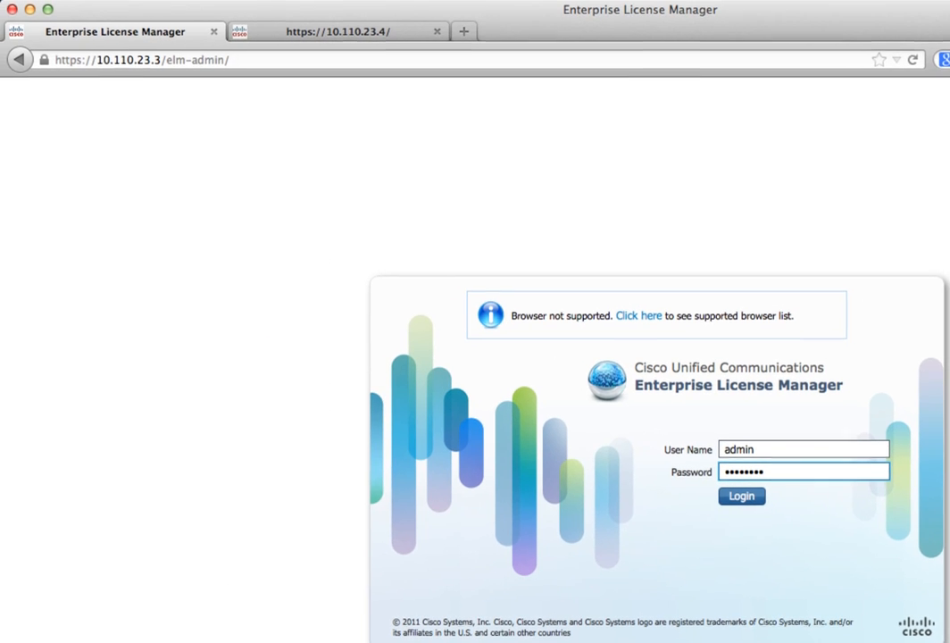
pyautogui.click(741, 496)
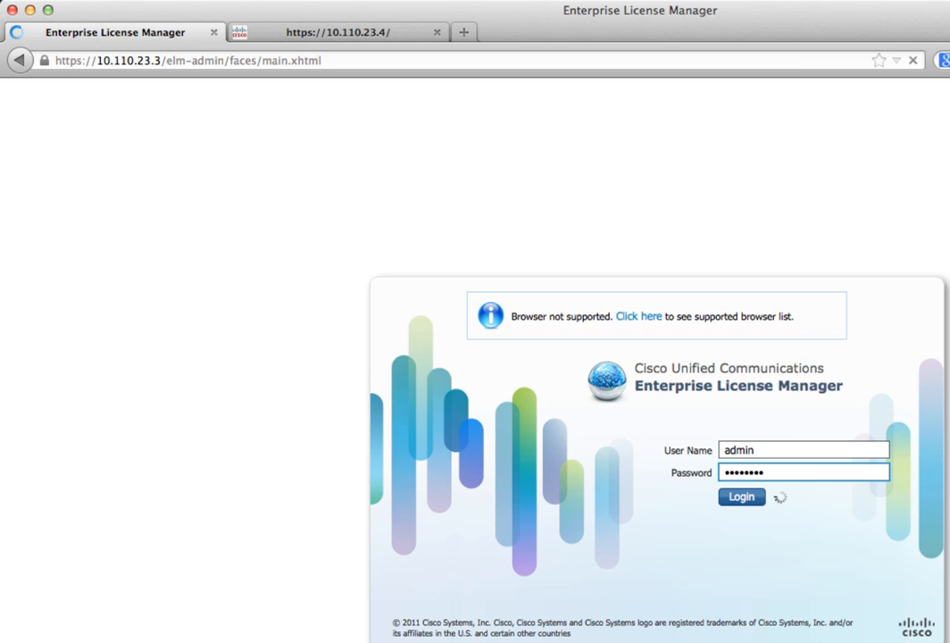
# - View the Product Instances inventory, currently empty
pyautogui.click(741, 496)
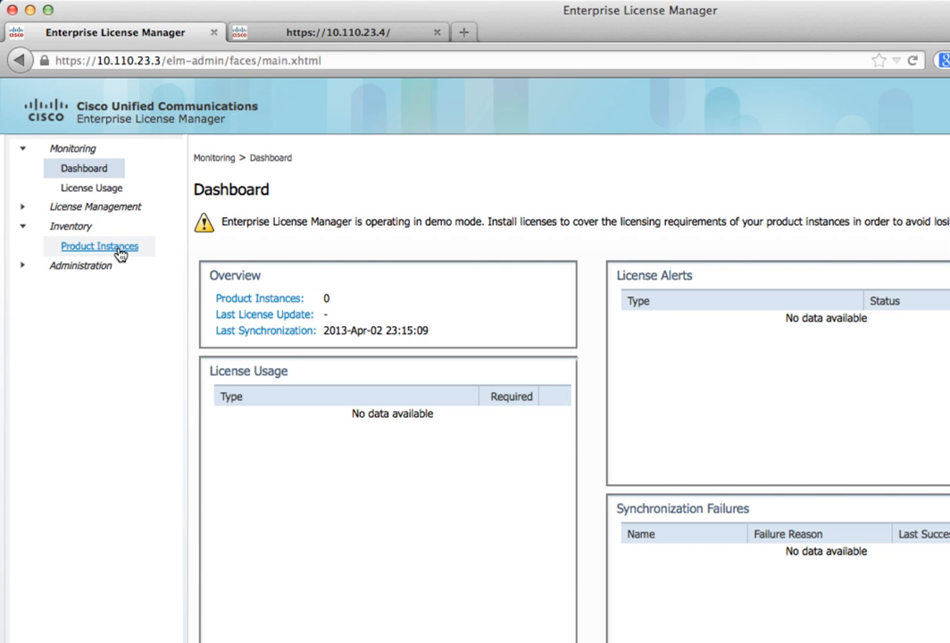
pyautogui.click(100, 246)
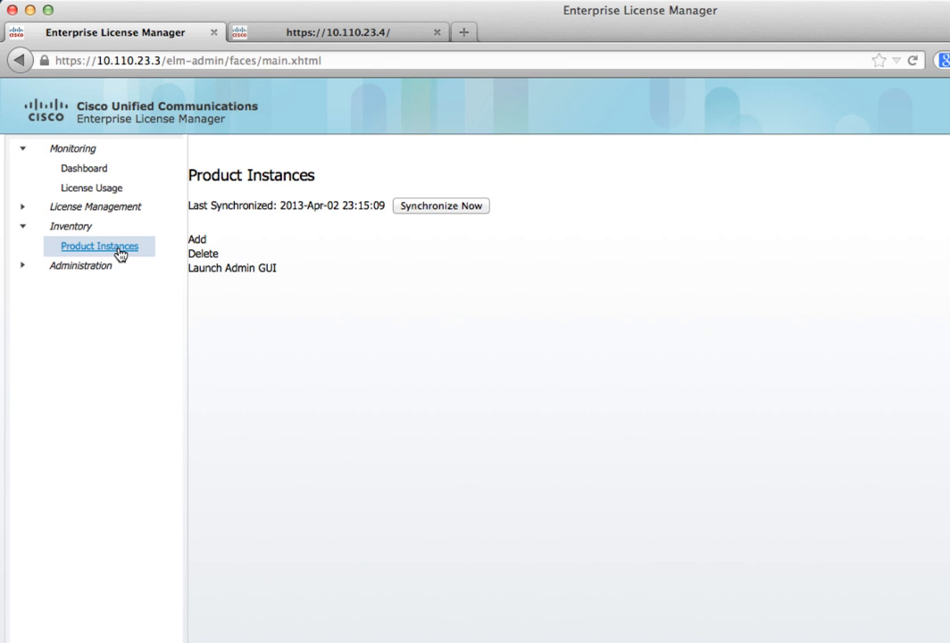
pyautogui.click(98, 246)
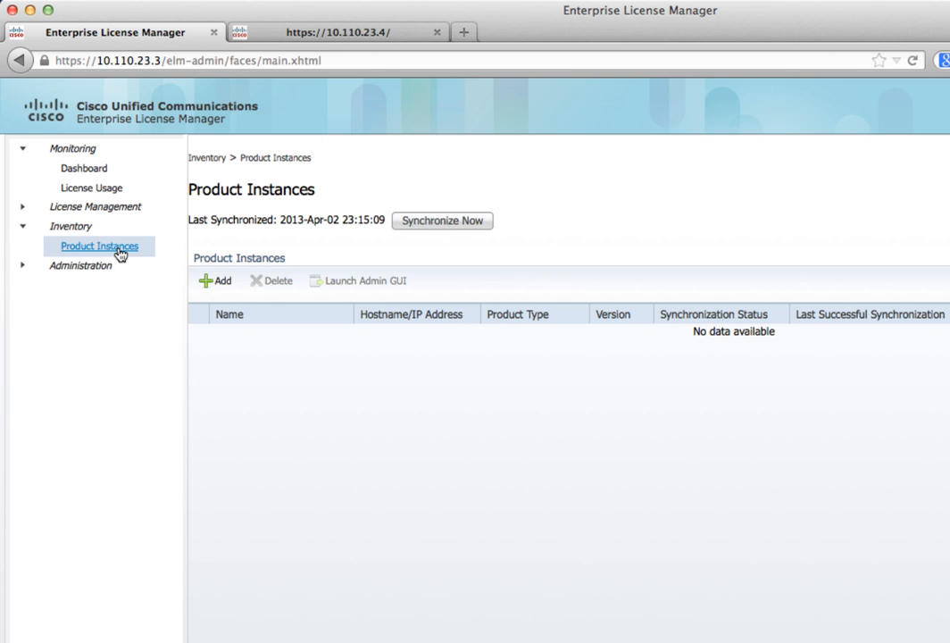
pyautogui.moveTo(128, 254)
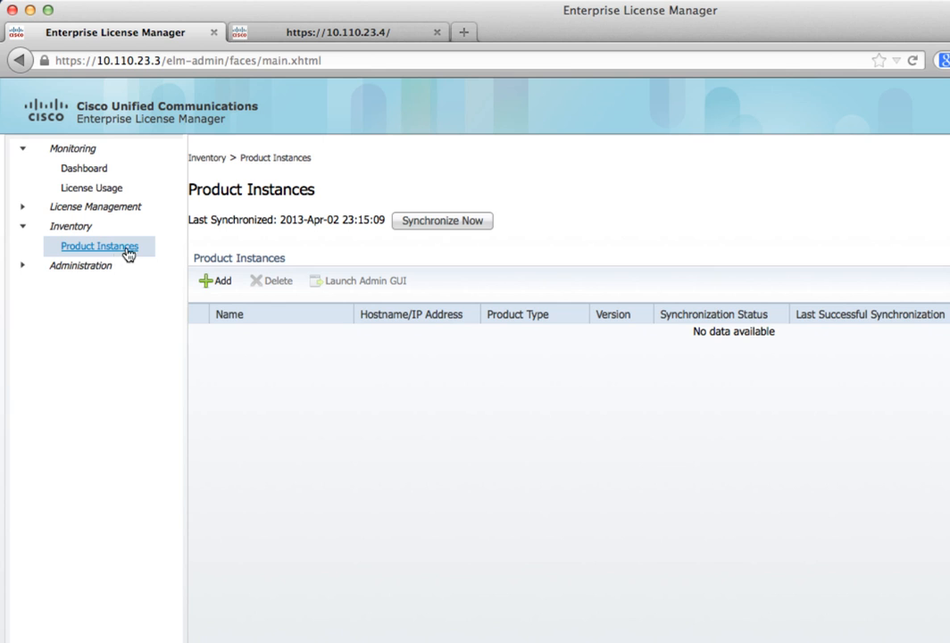
# - Add a Unified CM product instance named CUCM at 10.110.23.3 with admin credentials
pyautogui.click(214, 280)
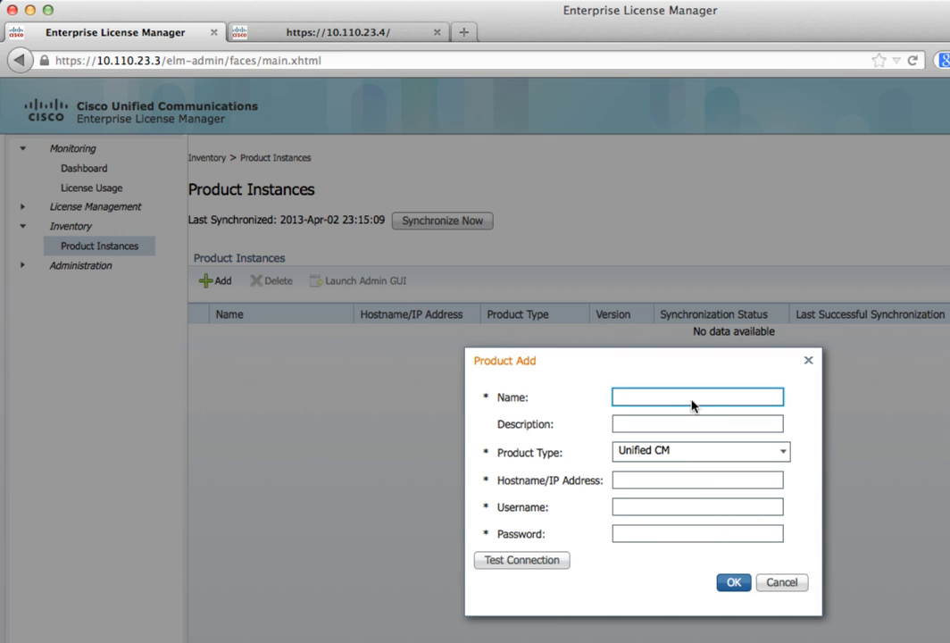
pyautogui.write('cuc')
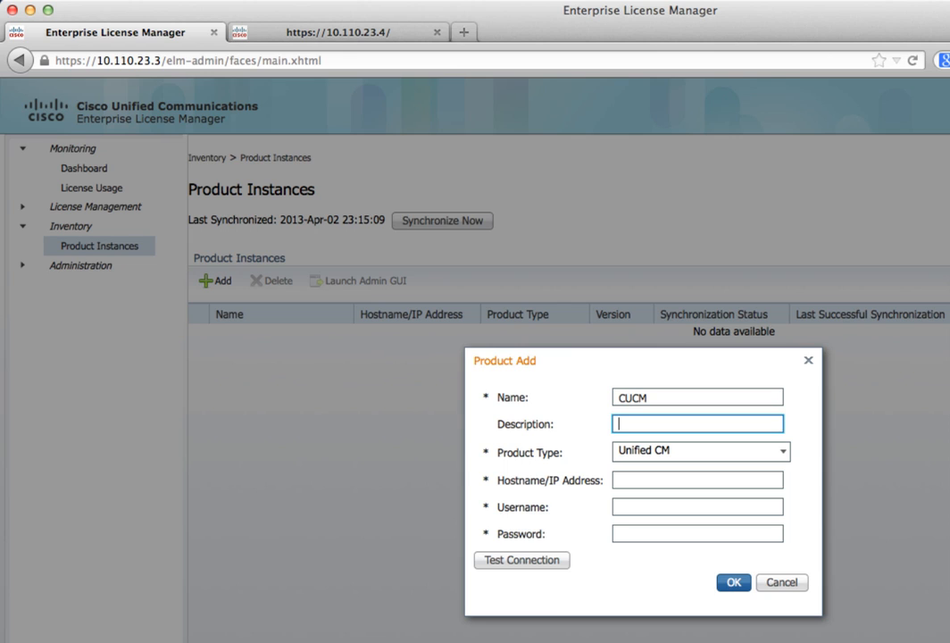
pyautogui.click(697, 479)
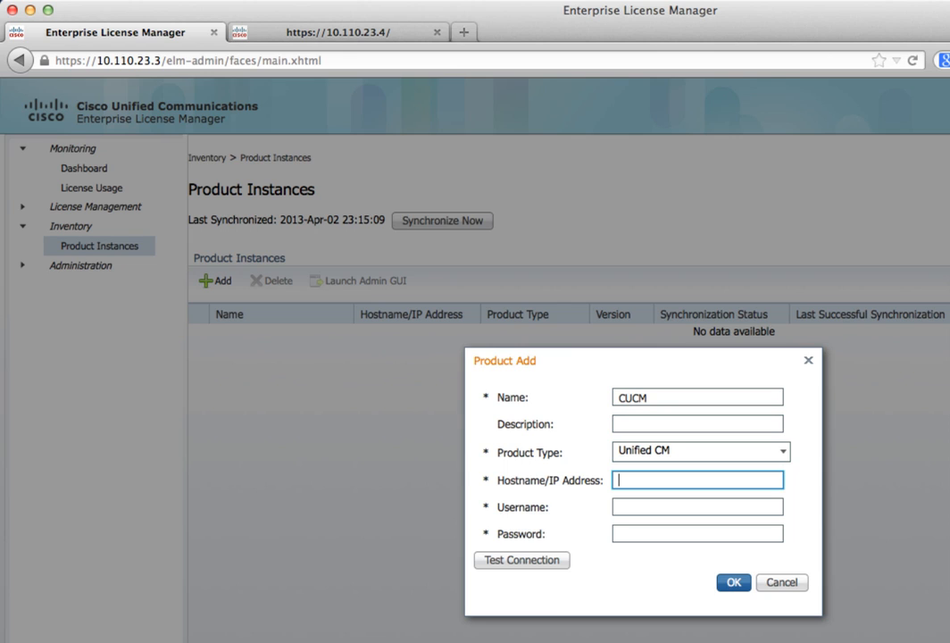
pyautogui.write('10.110.23.3')
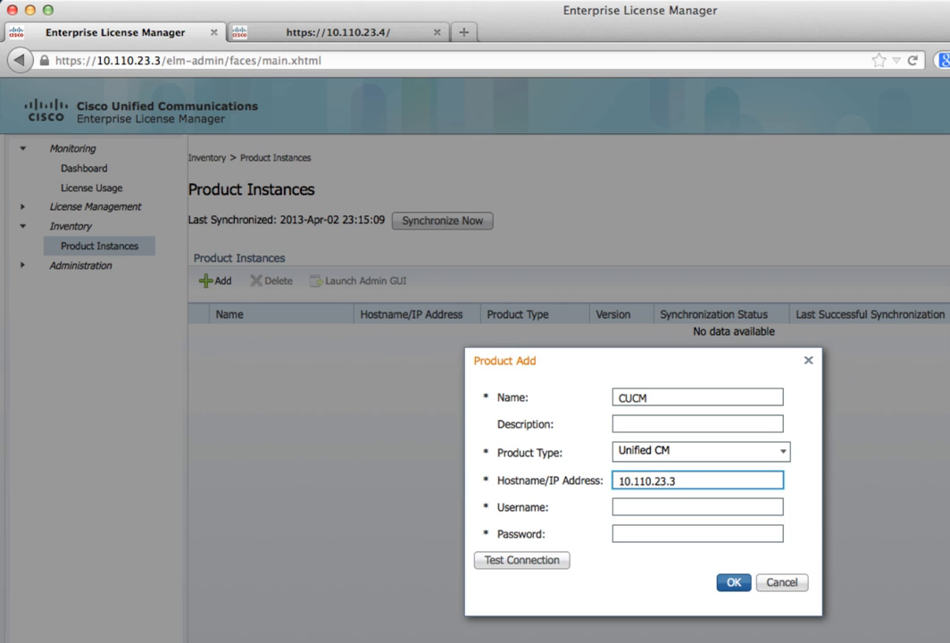
pyautogui.write('admin')
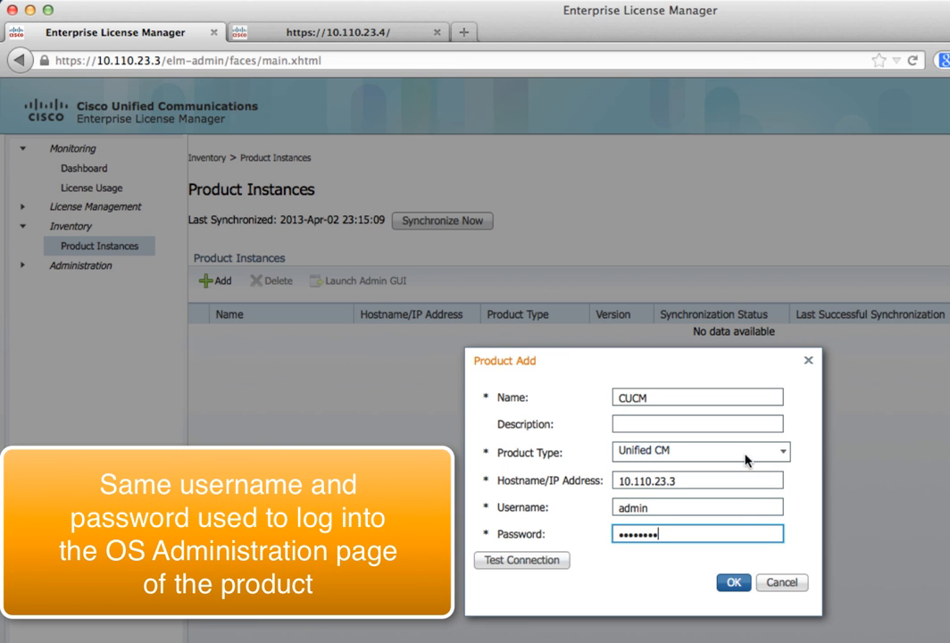
pyautogui.click(732, 582)
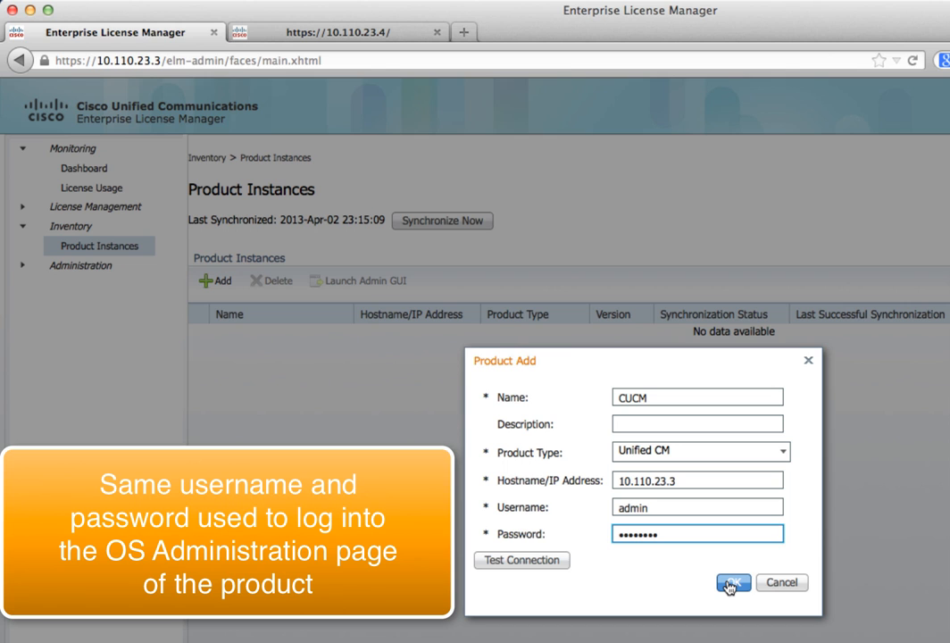
pyautogui.click(732, 582)
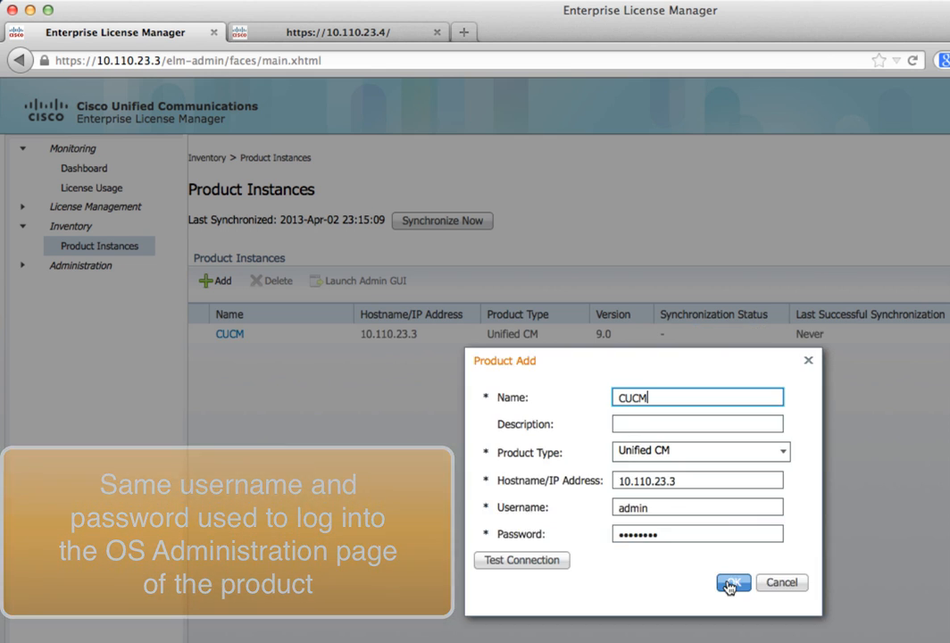
pyautogui.click(729, 582)
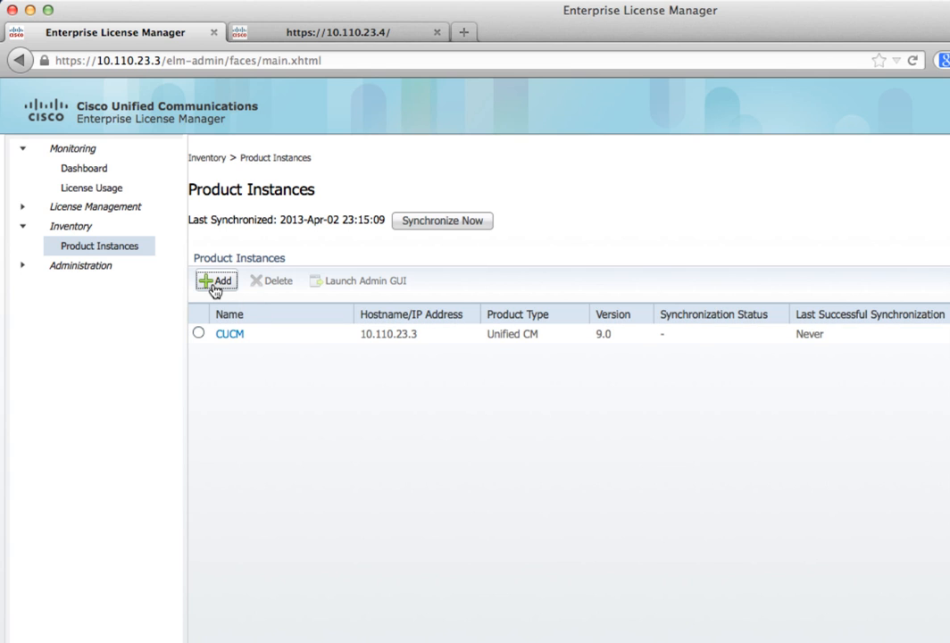
# - Add a Unity Connection product instance named CUC at 10.110.23.4 with admin credentials
pyautogui.click(218, 280)
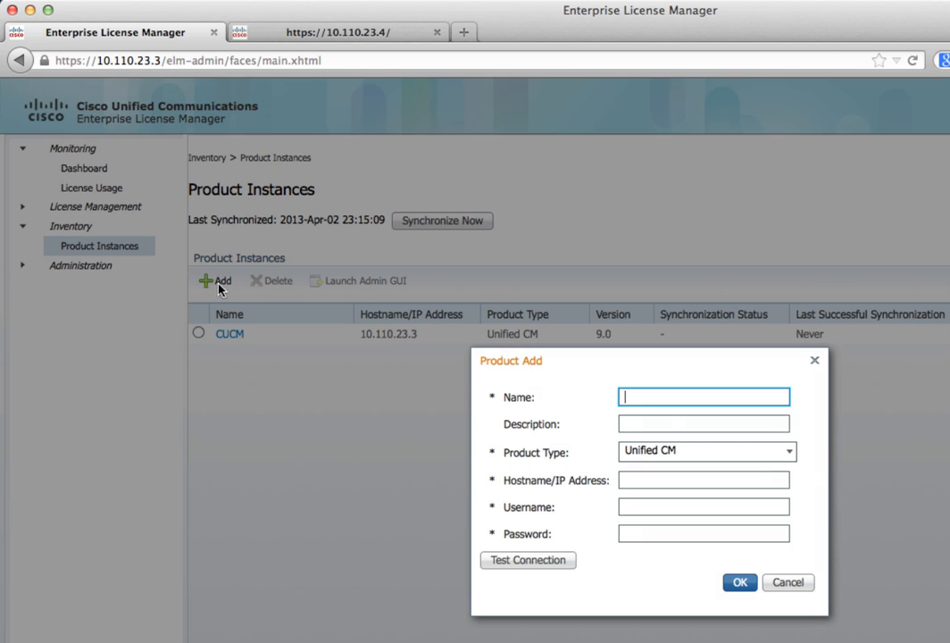
pyautogui.write('cuc')
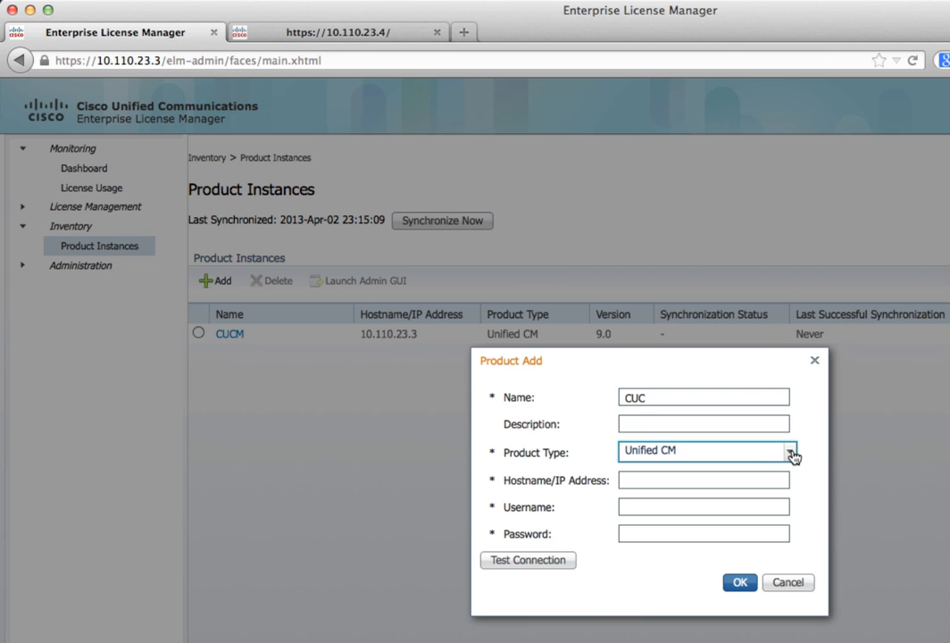
pyautogui.click(787, 450)
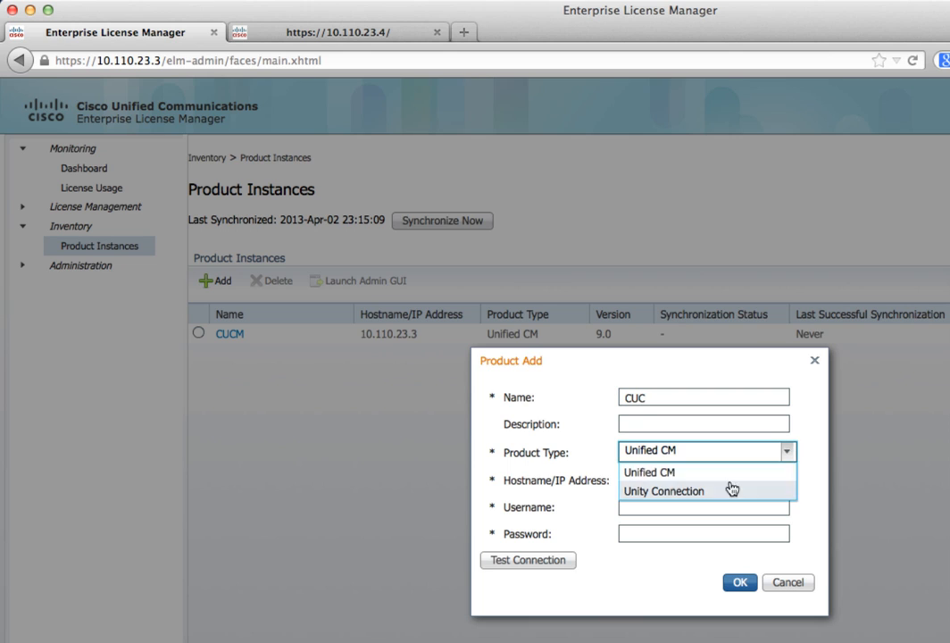
pyautogui.moveTo(725, 492)
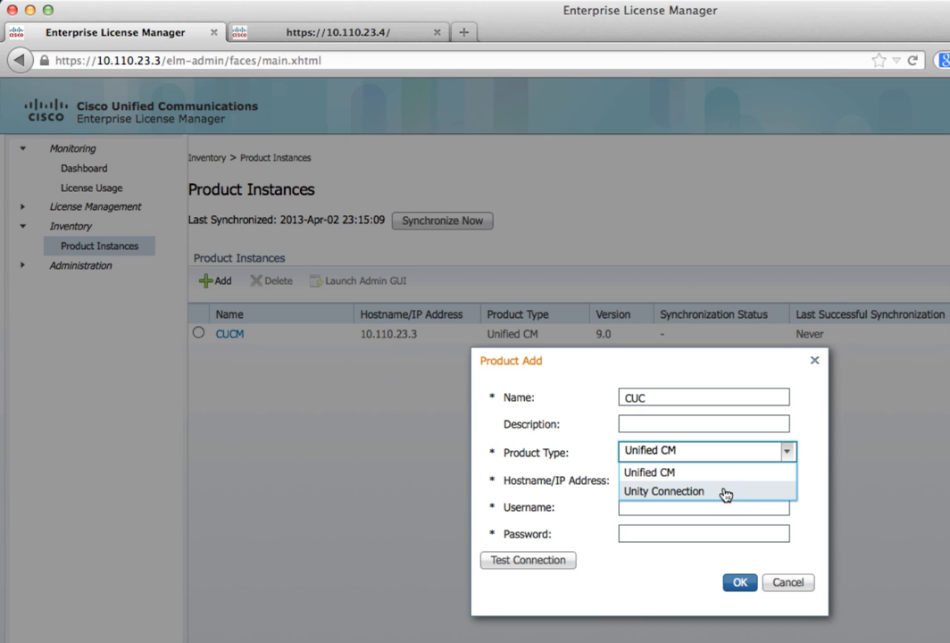
pyautogui.click(664, 491)
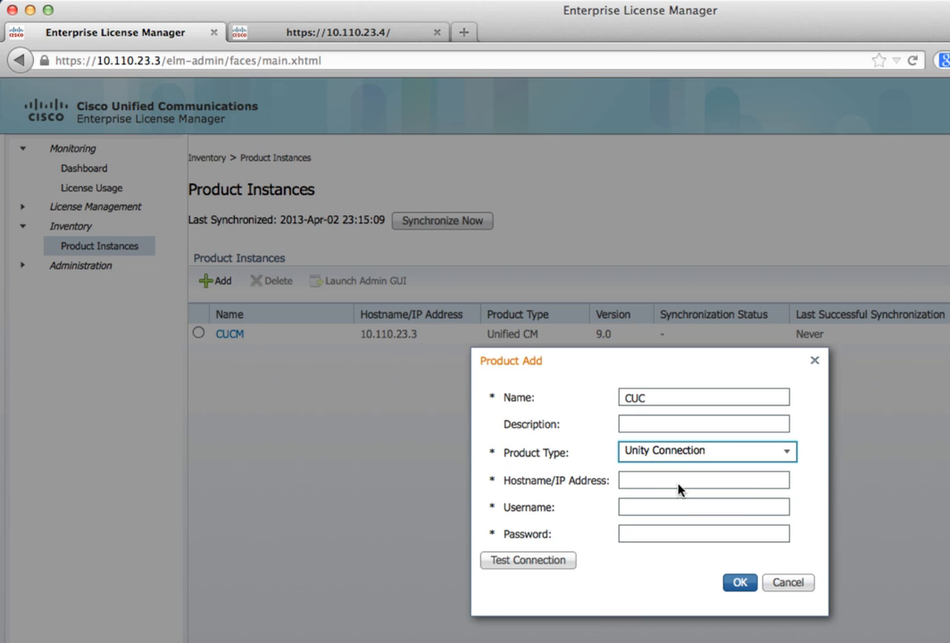
pyautogui.write('10.110.23.4')
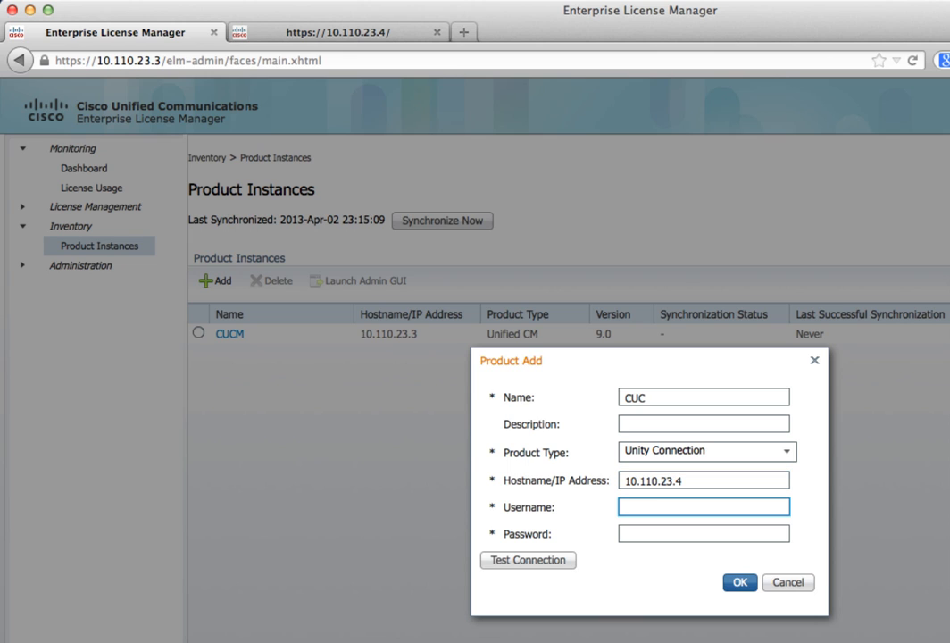
pyautogui.write('admin')
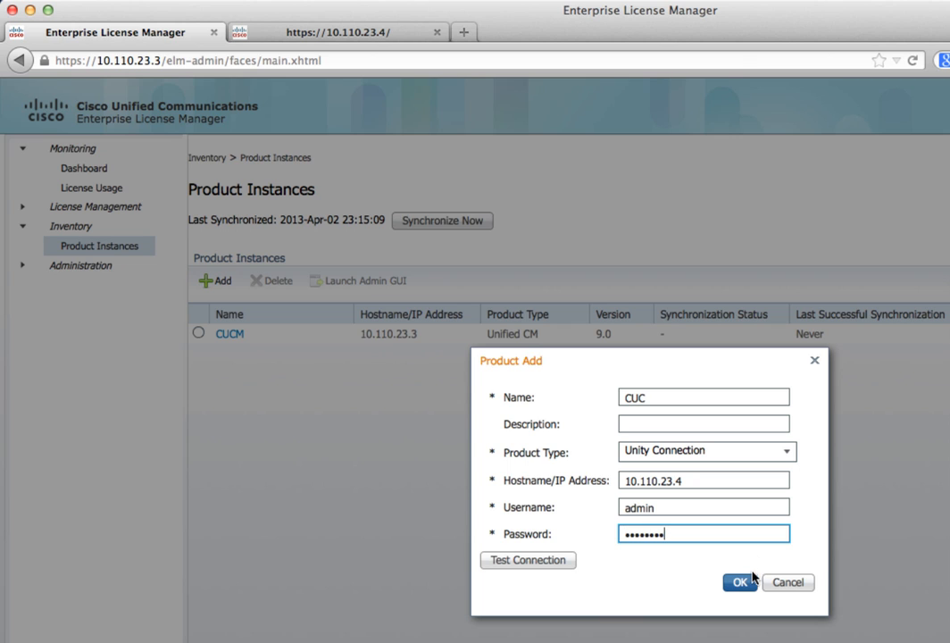
pyautogui.click(735, 583)
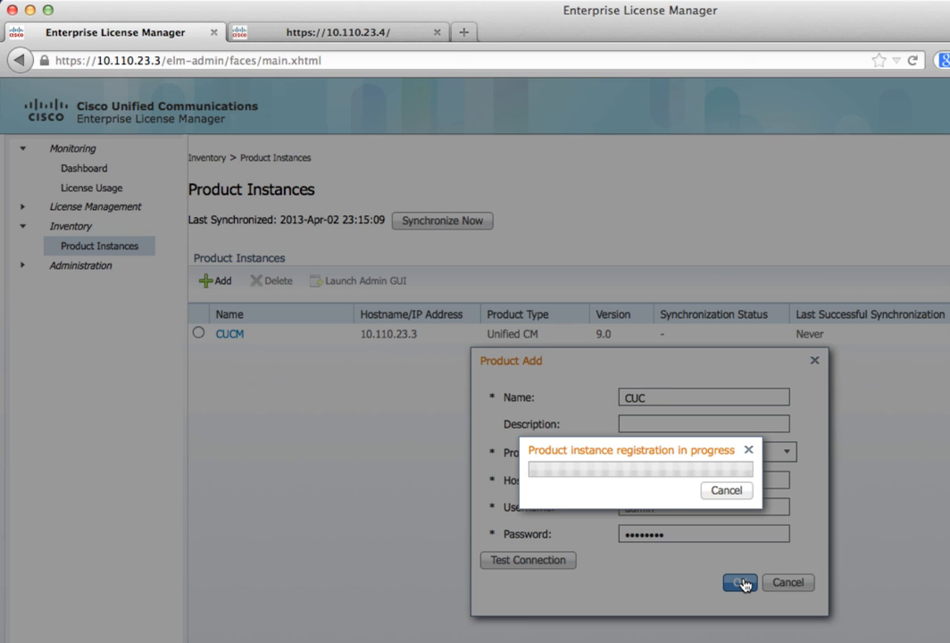
pyautogui.click(739, 582)
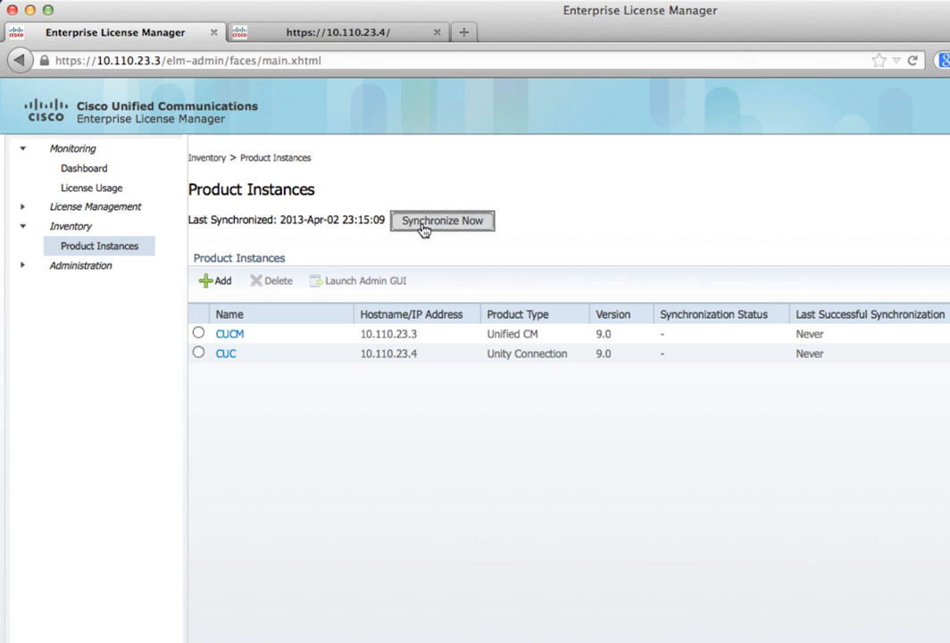
# - Synchronize license data with all product instances
pyautogui.click(441, 222)
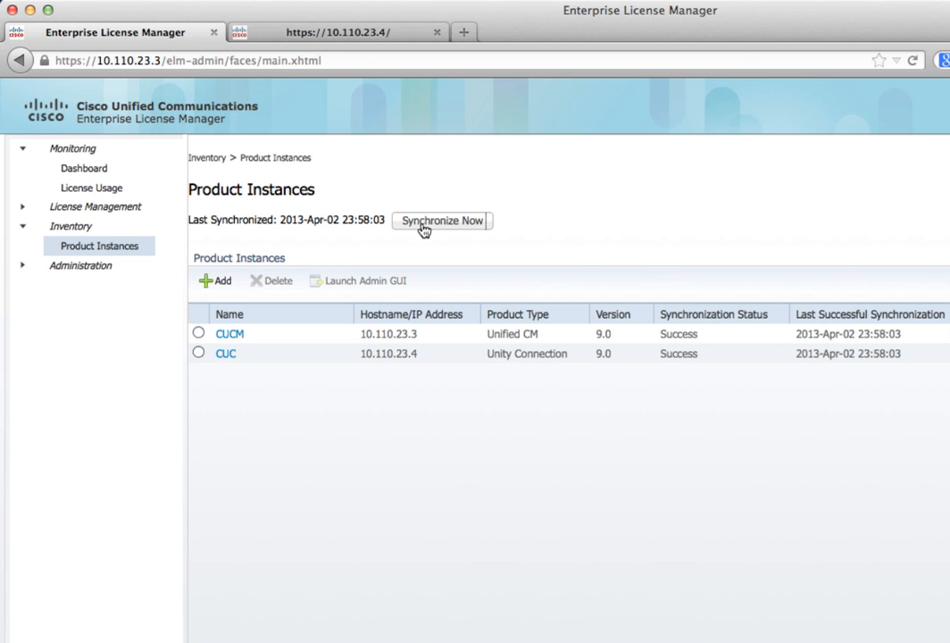
pyautogui.moveTo(261, 241)
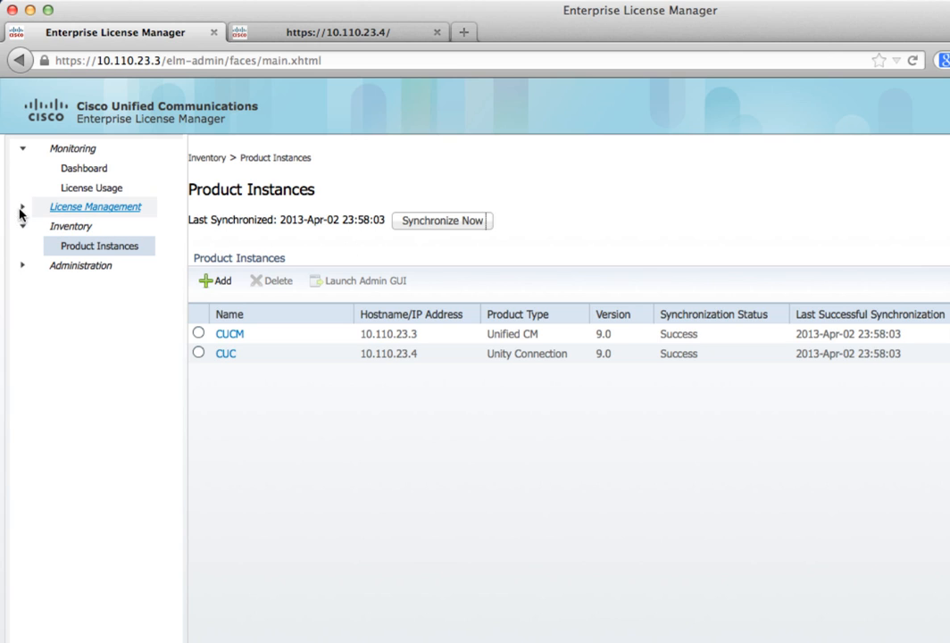
# - Generate a license request from the Licenses page under License Management
pyautogui.click(14, 207)
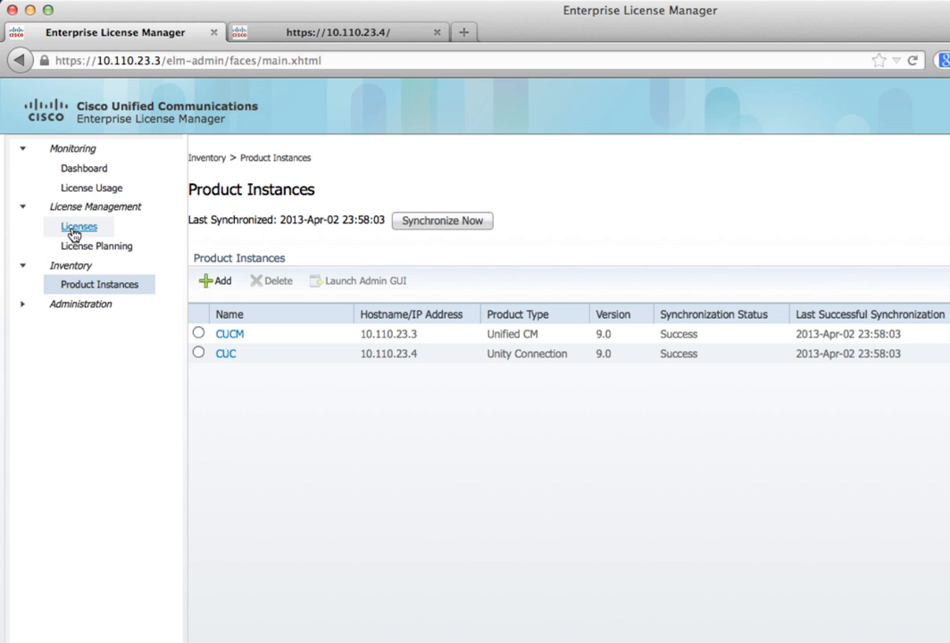
pyautogui.click(68, 225)
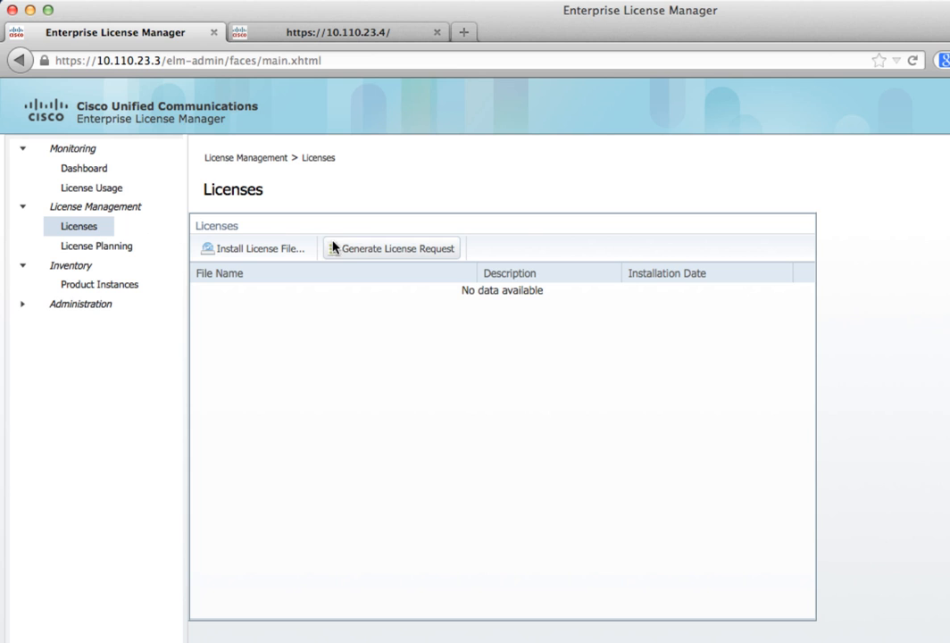
pyautogui.moveTo(414, 259)
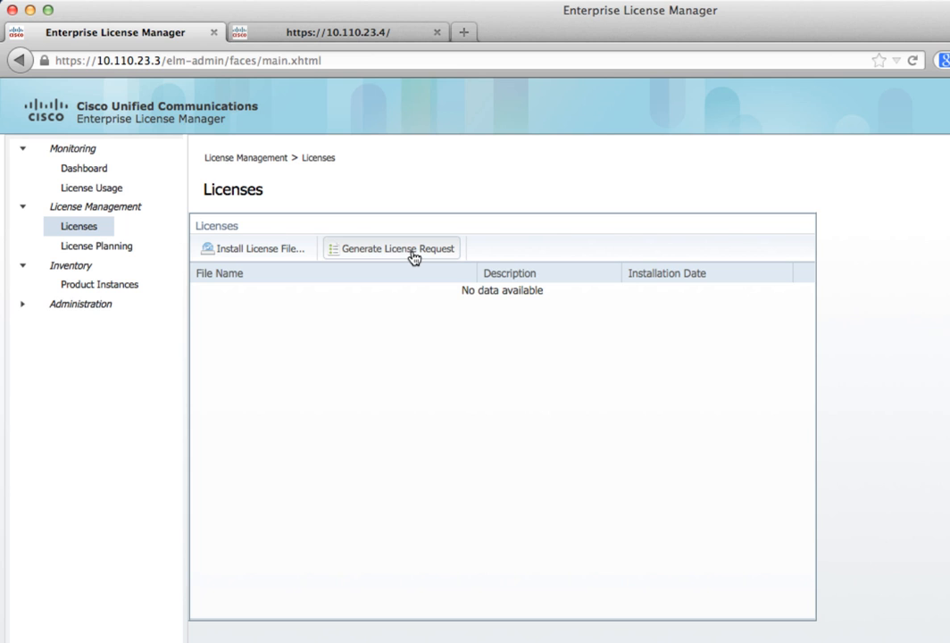
pyautogui.click(396, 248)
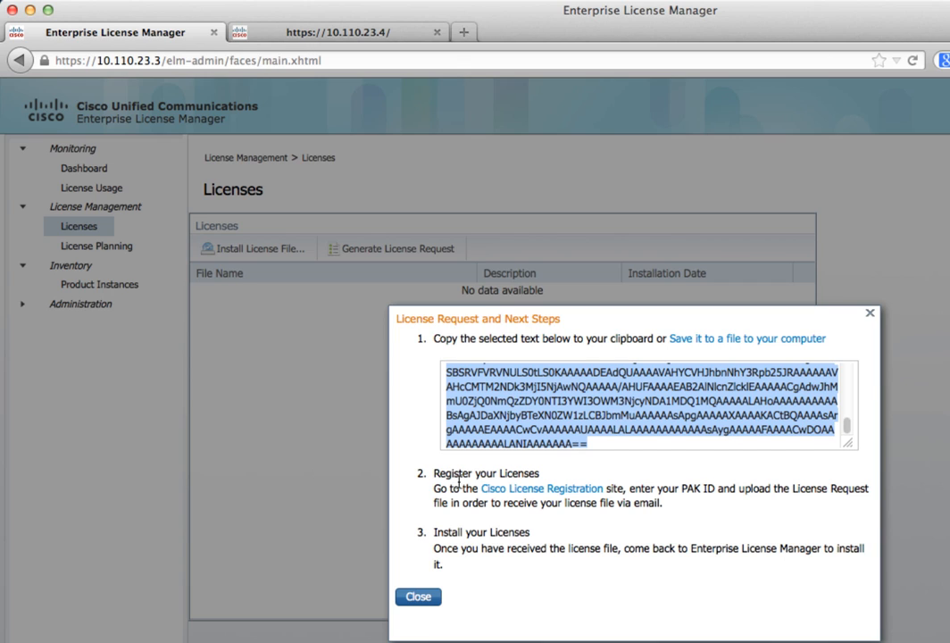
pyautogui.moveTo(450, 485)
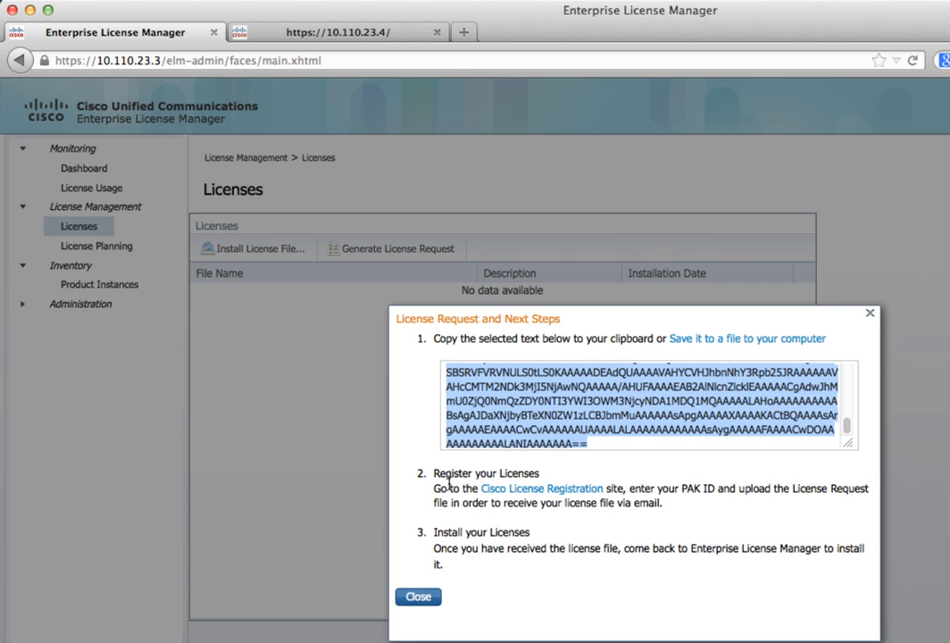
pyautogui.moveTo(782, 493)
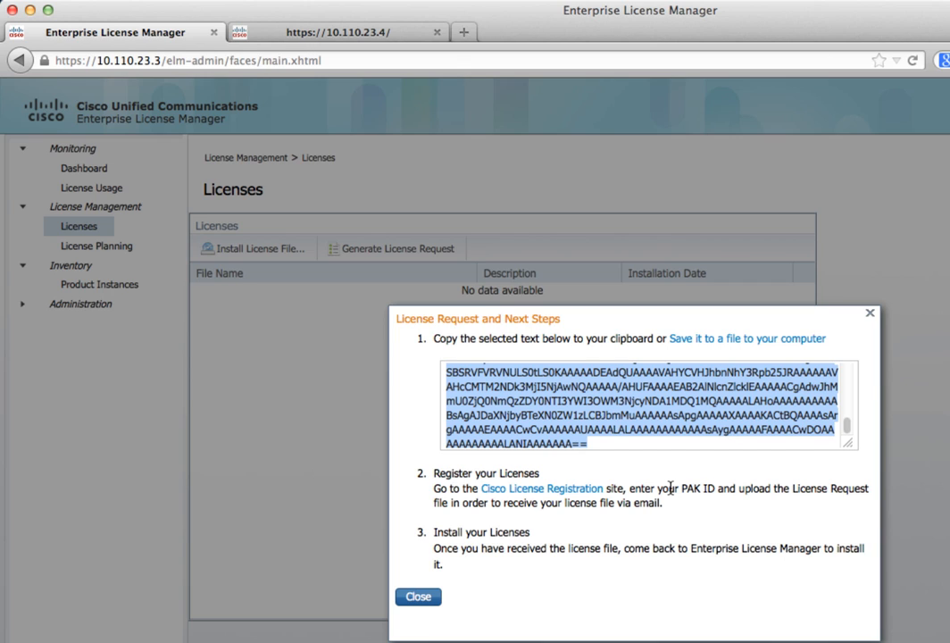
pyautogui.moveTo(657, 525)
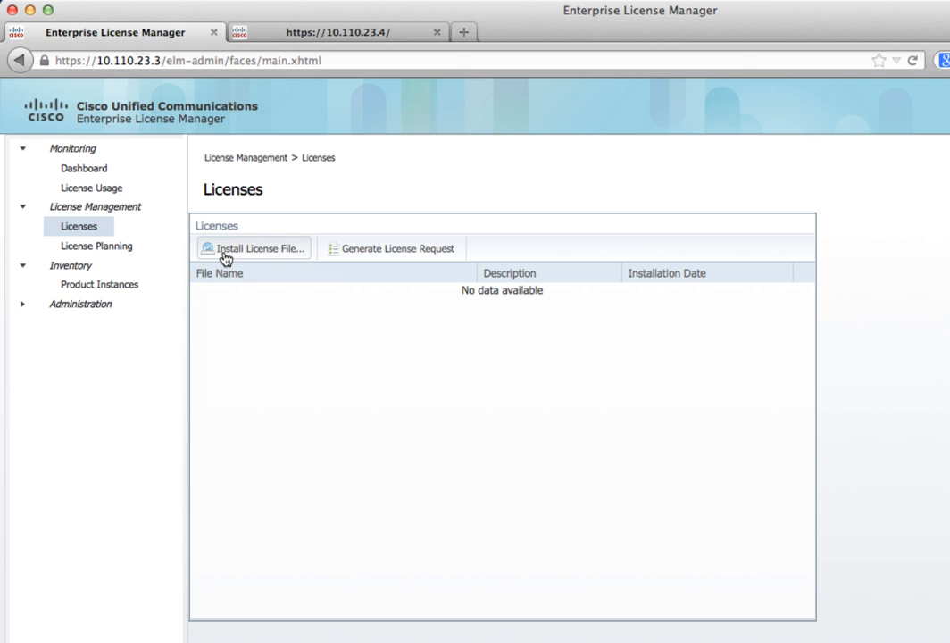
# - Install the downloaded .bin license file so it appears on the Licenses page
pyautogui.click(253, 249)
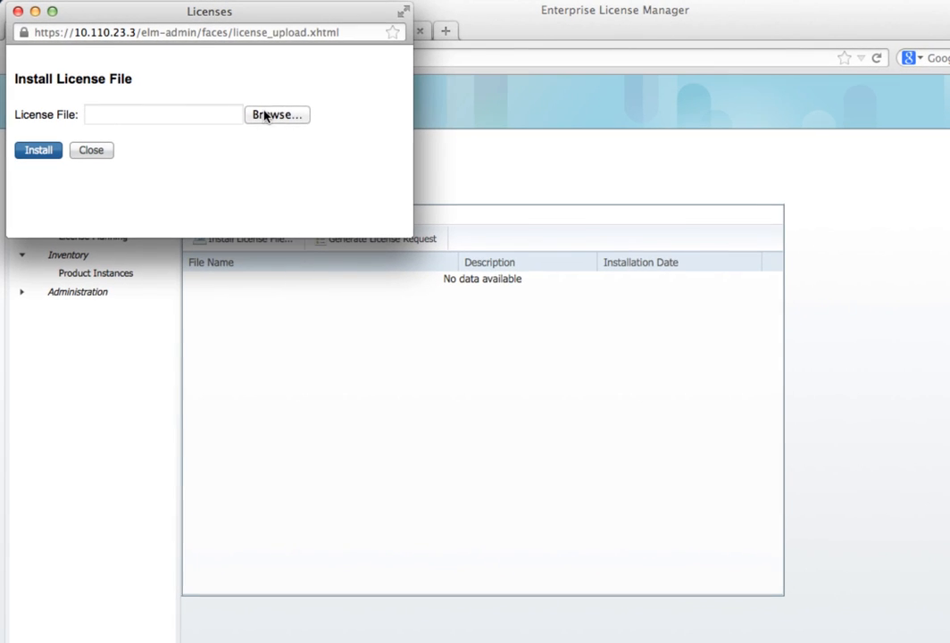
pyautogui.click(276, 114)
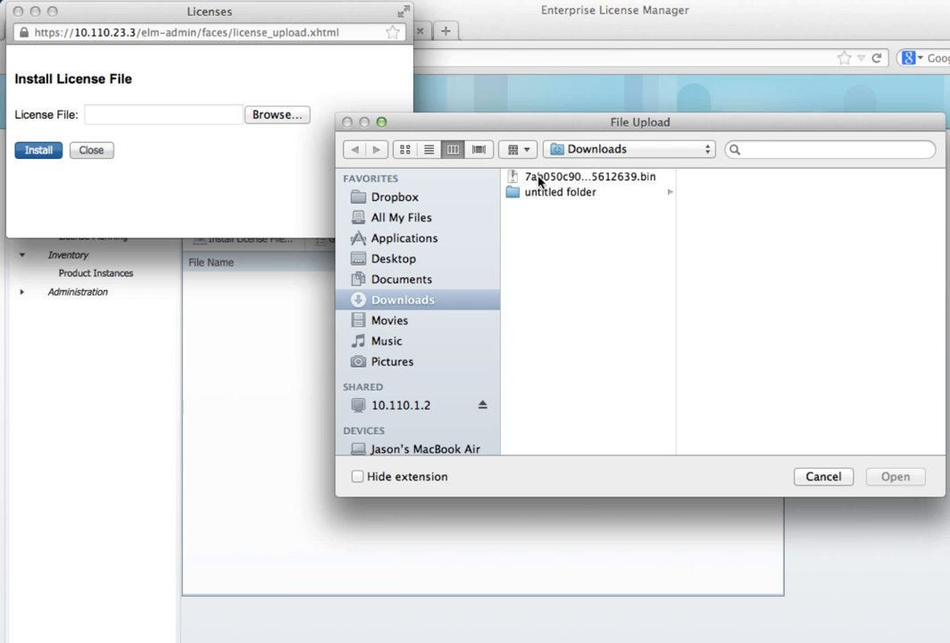
pyautogui.click(590, 177)
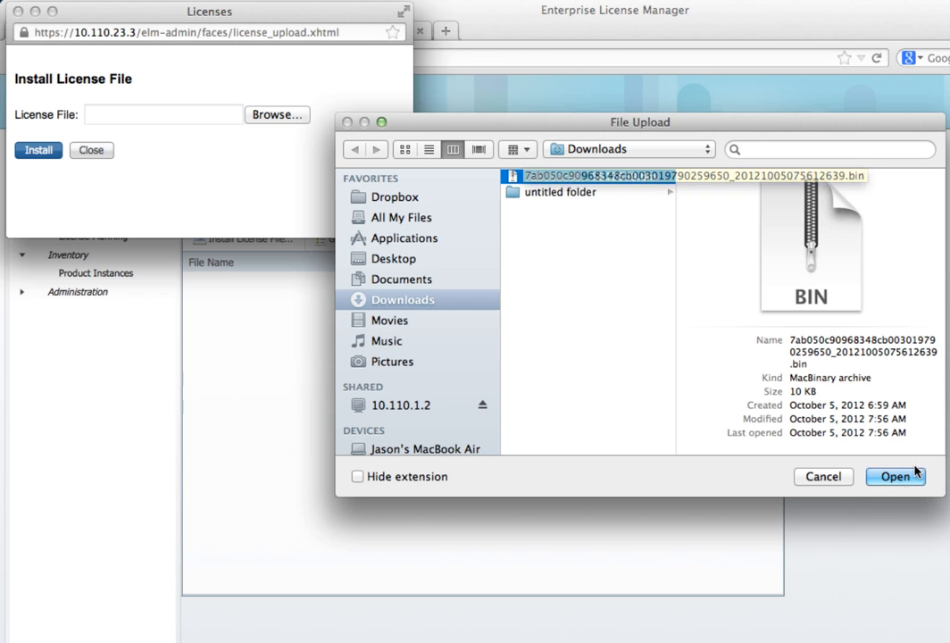
pyautogui.click(914, 477)
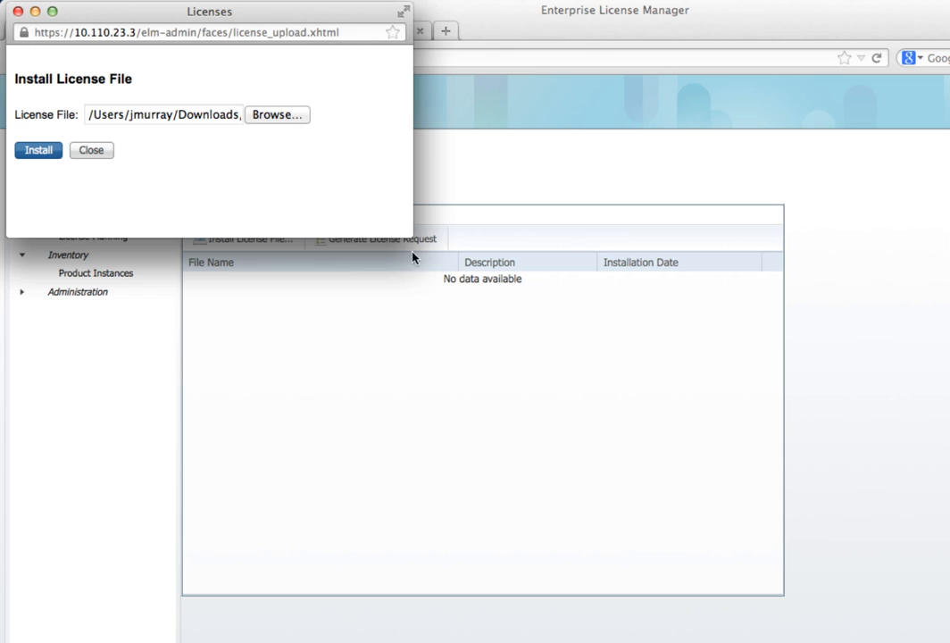
pyautogui.moveTo(237, 172)
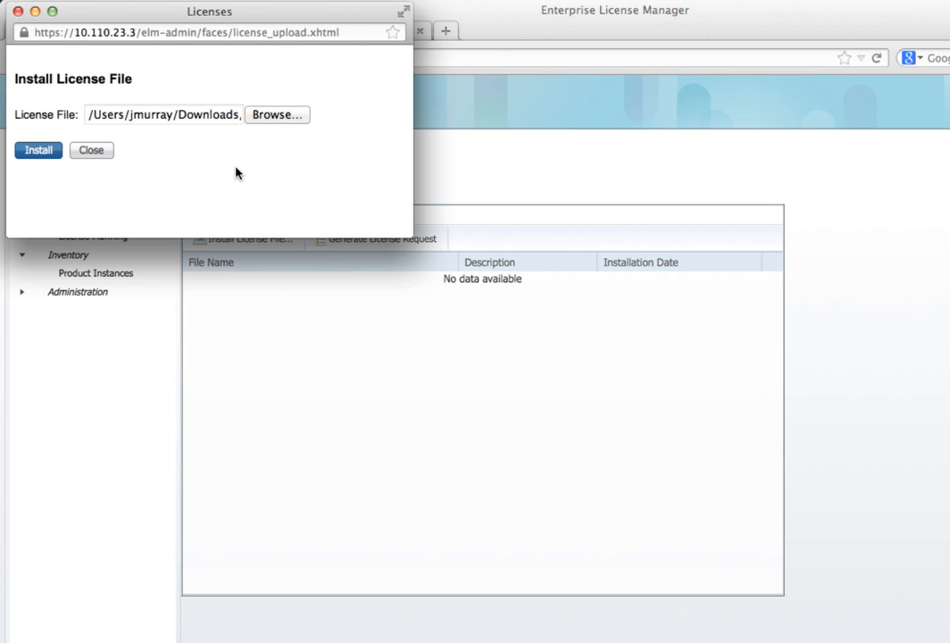
pyautogui.moveTo(198, 171)
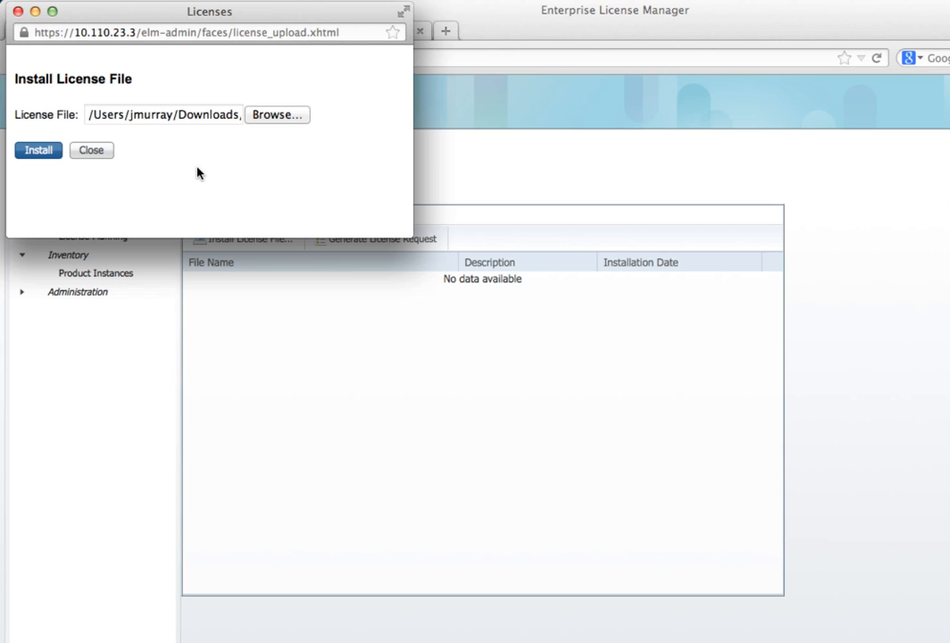
pyautogui.moveTo(59, 188)
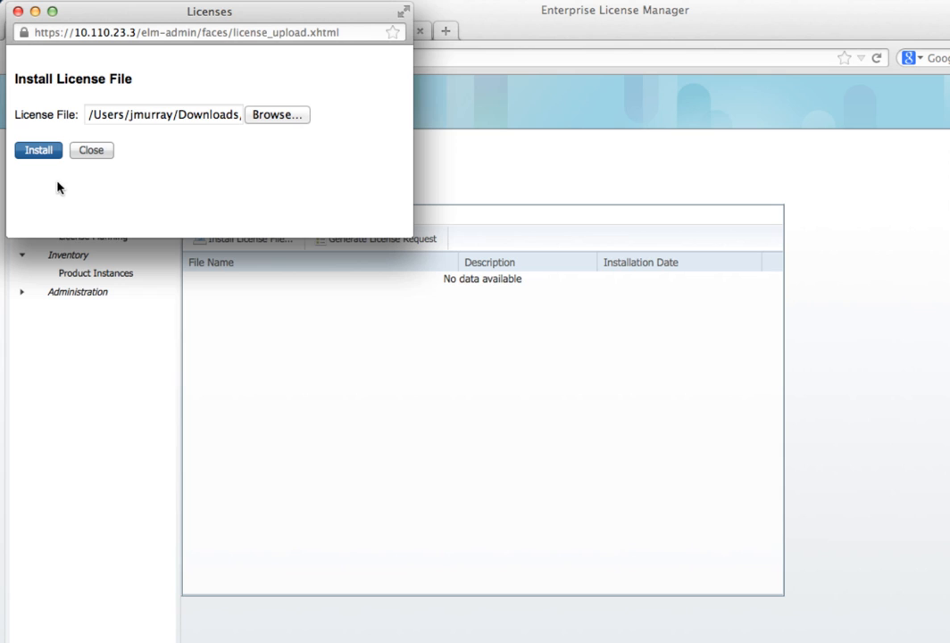
pyautogui.click(36, 150)
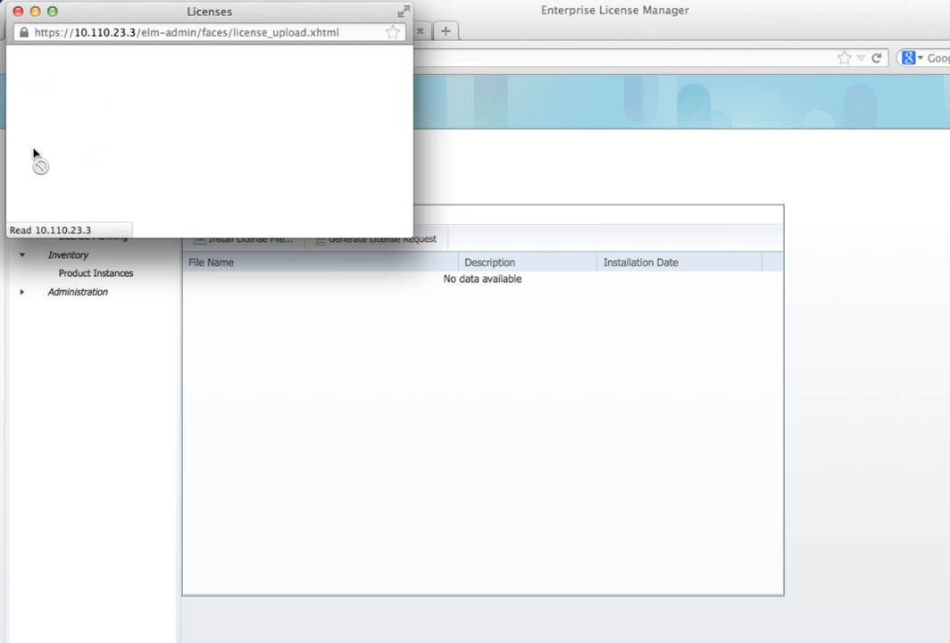
pyautogui.click(37, 150)
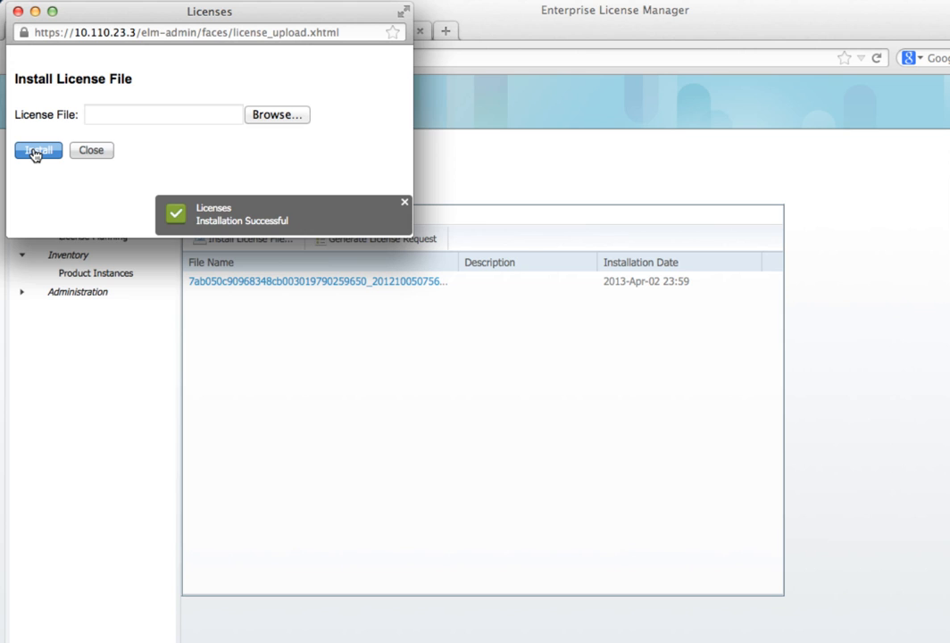
pyautogui.moveTo(32, 93)
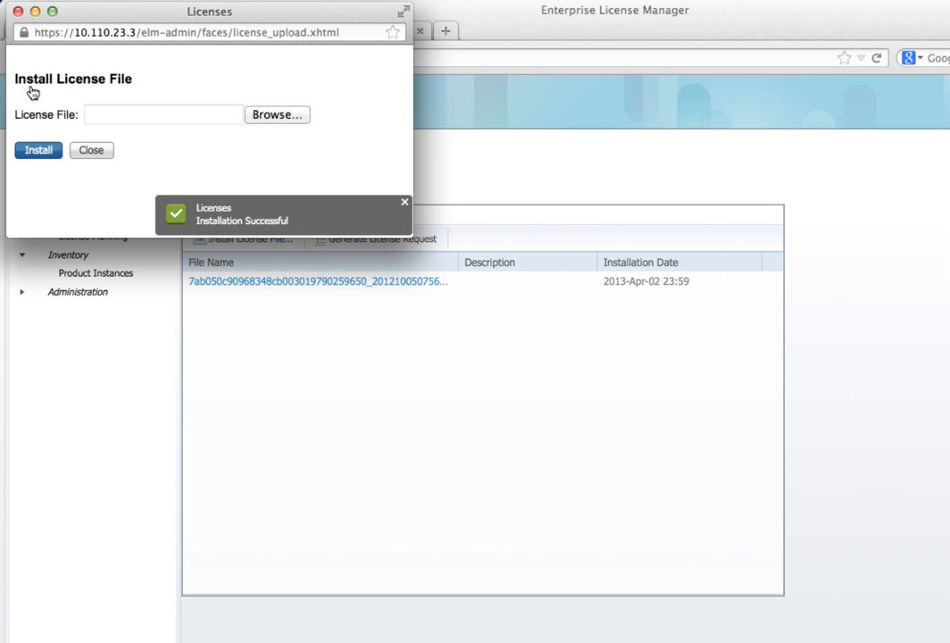
pyautogui.click(90, 150)
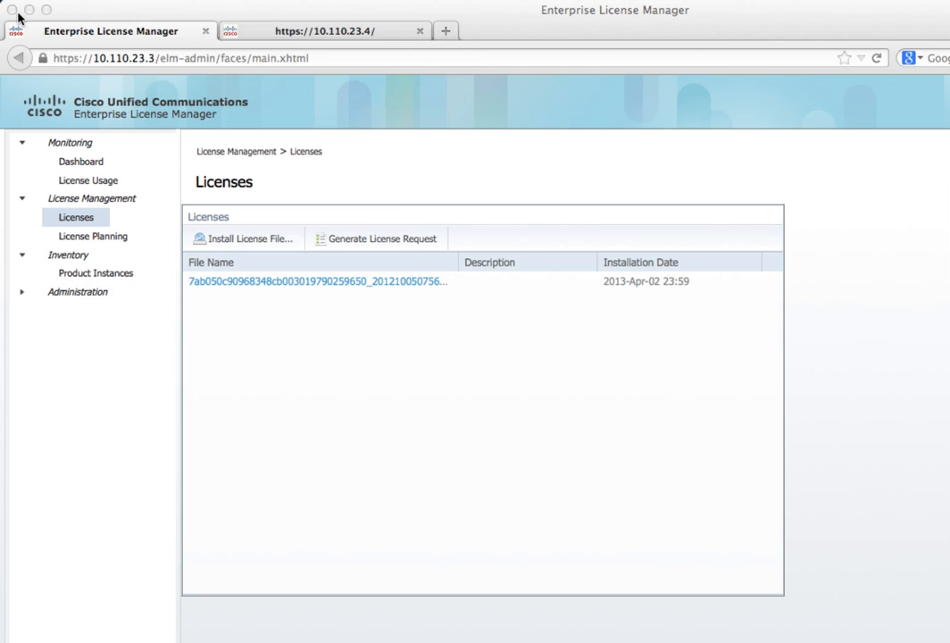
pyautogui.moveTo(132, 222)
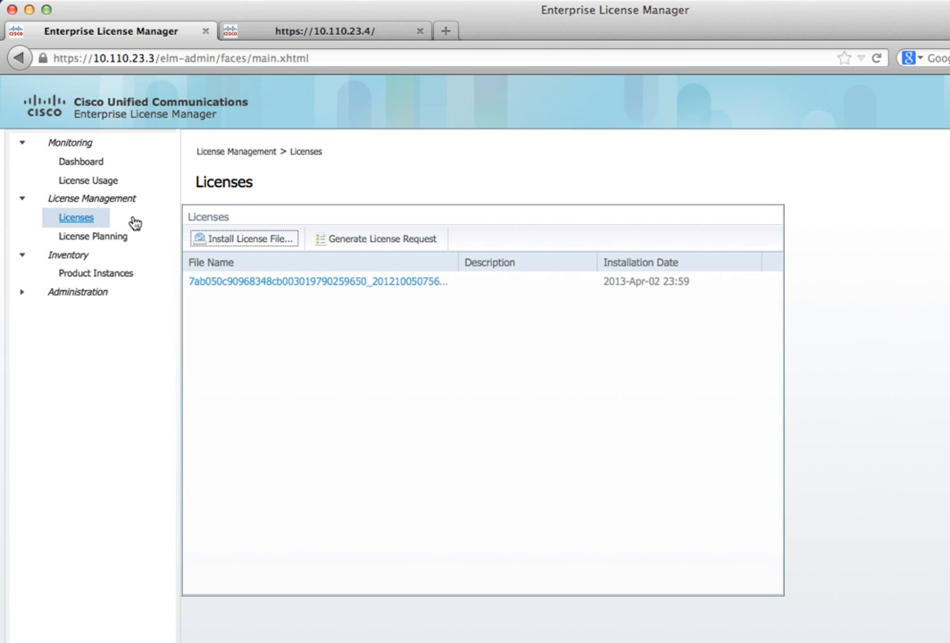
pyautogui.moveTo(89, 186)
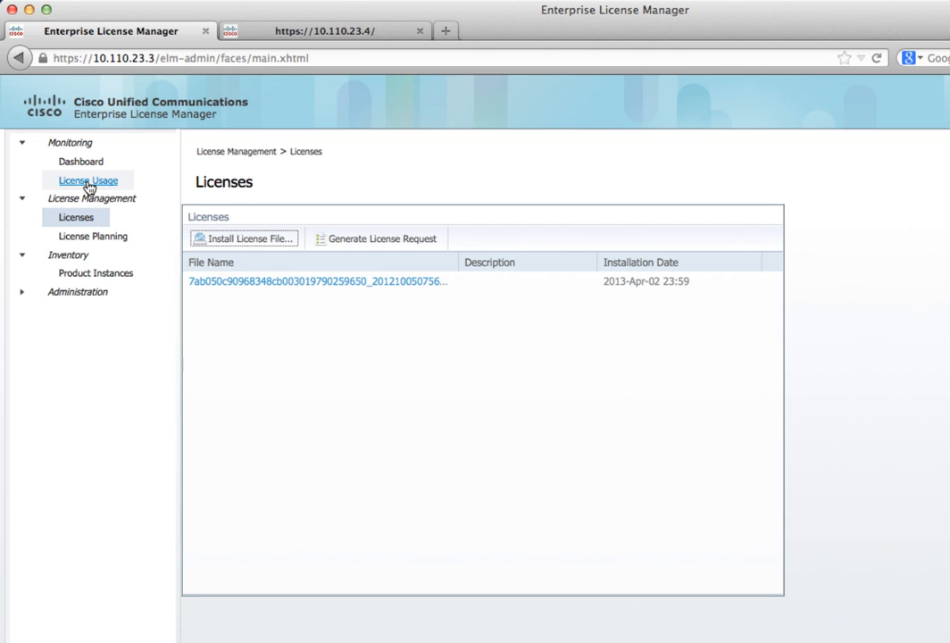
# - View the License Usage table showing CUWL Premium and Basic Messaging In Compliance
pyautogui.click(88, 179)
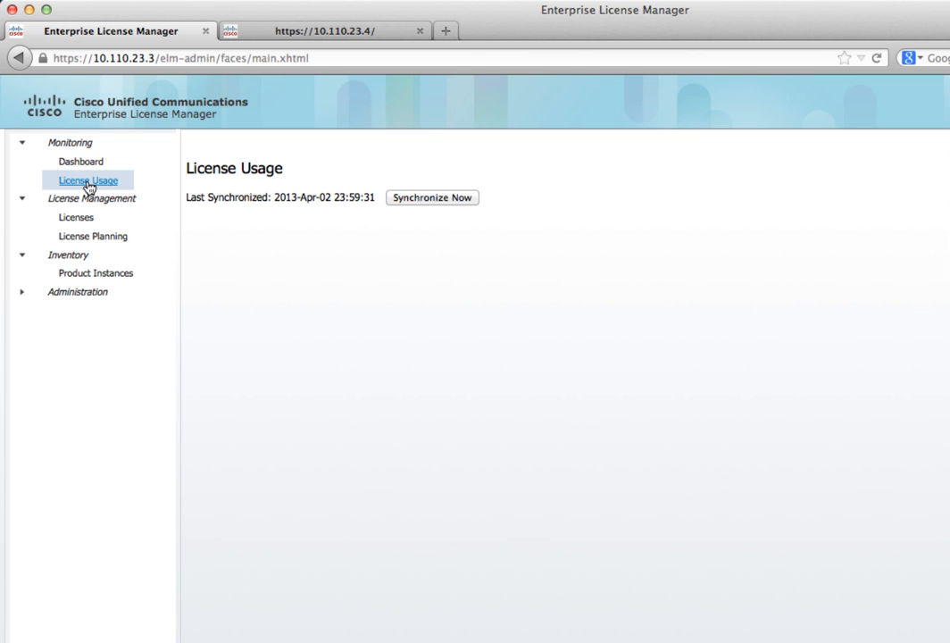
pyautogui.click(88, 178)
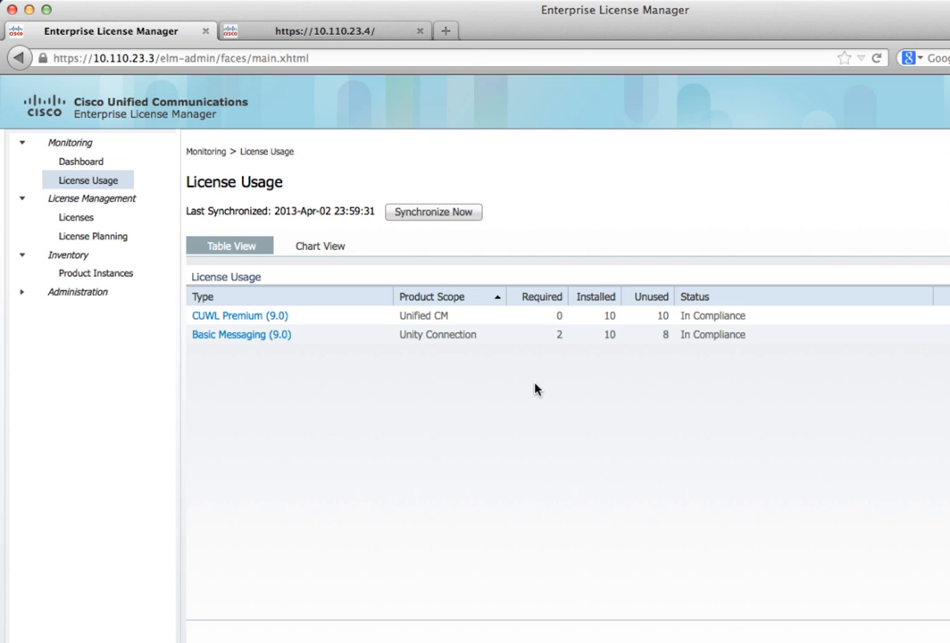
pyautogui.moveTo(617, 355)
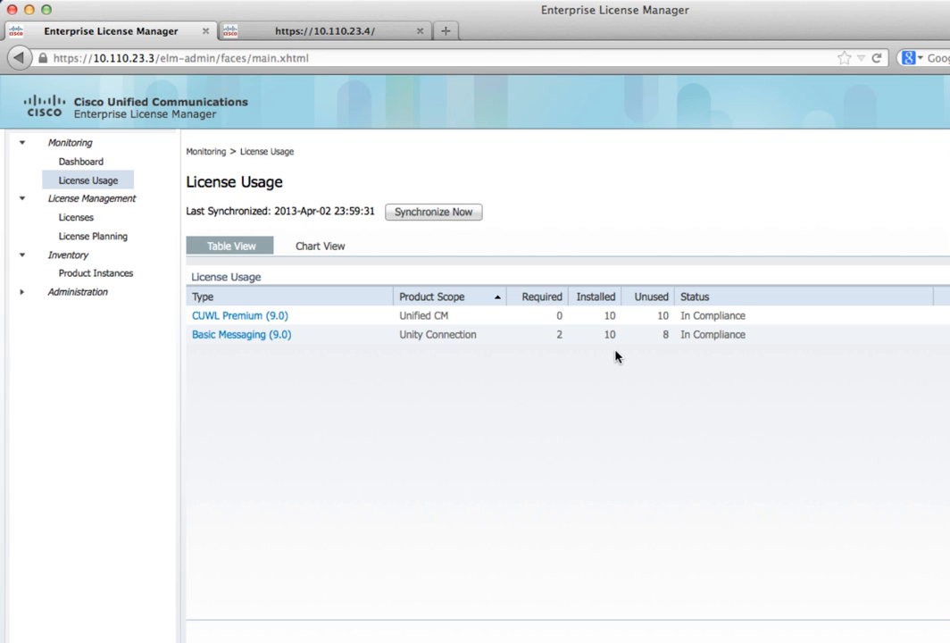
pyautogui.moveTo(590, 346)
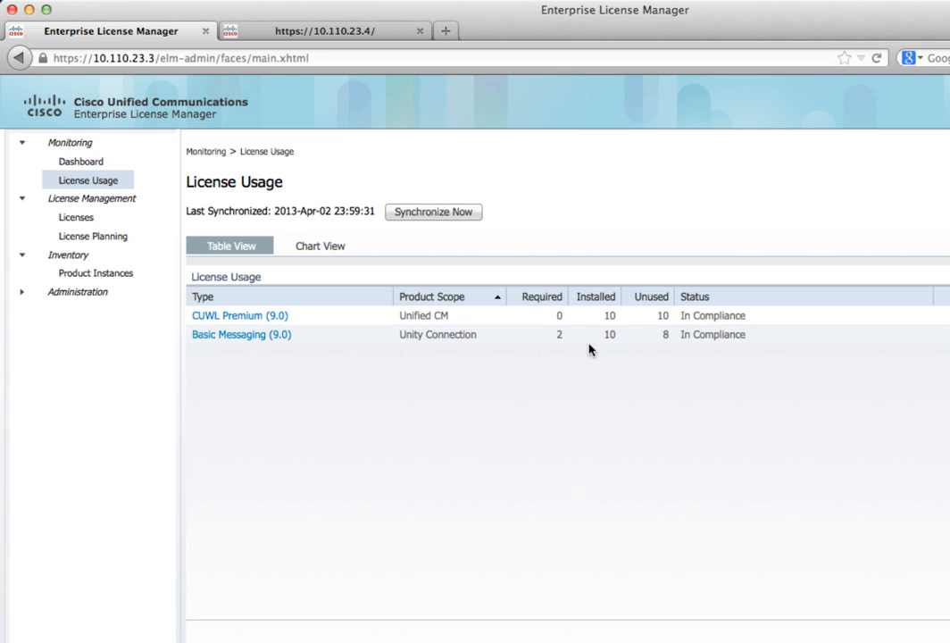
pyautogui.moveTo(560, 345)
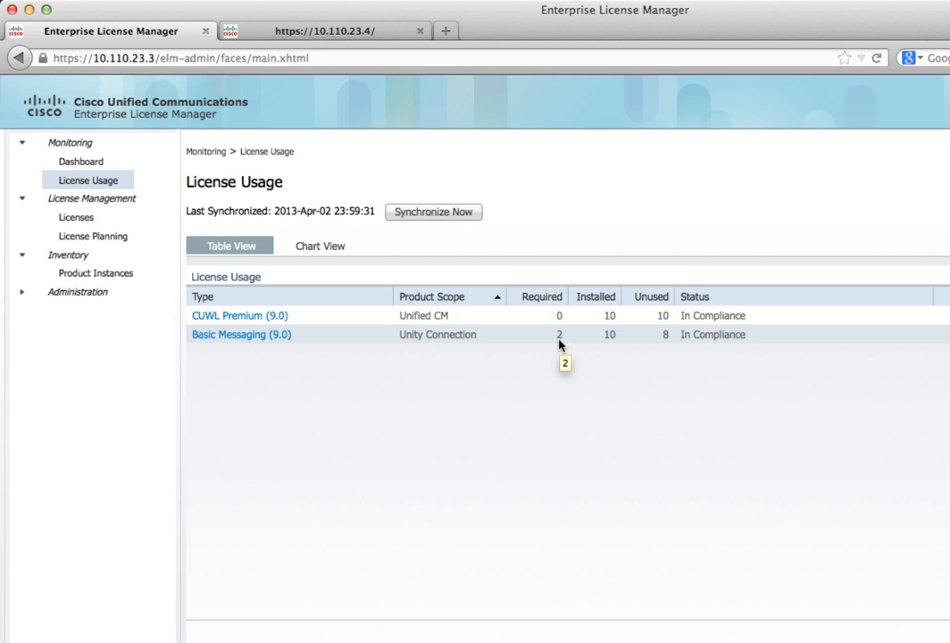
pyautogui.moveTo(557, 328)
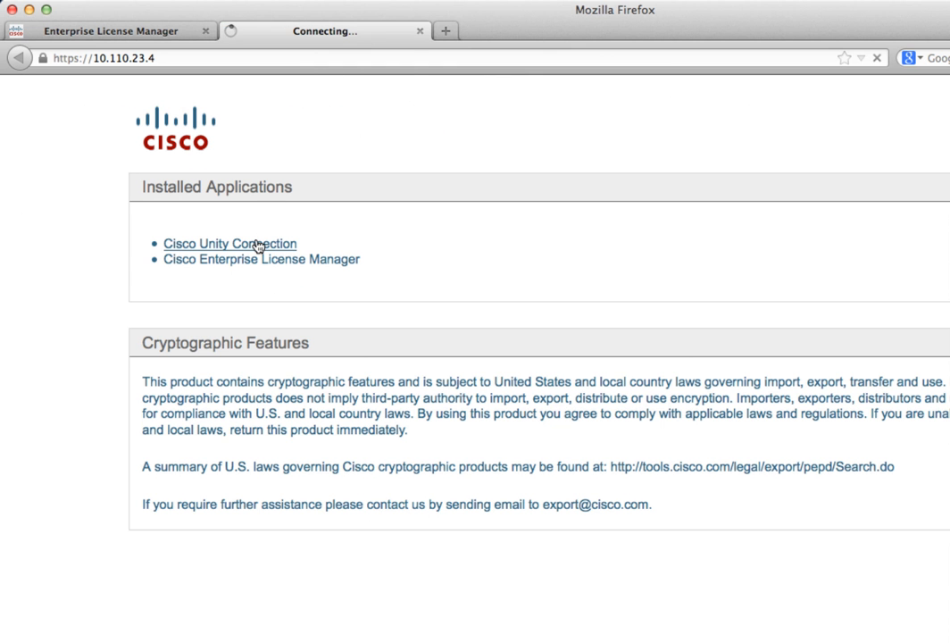
# - Visit Unity Connection and Unified CM Administration at 10.110.23.3, then return to the License Usage page
pyautogui.click(229, 242)
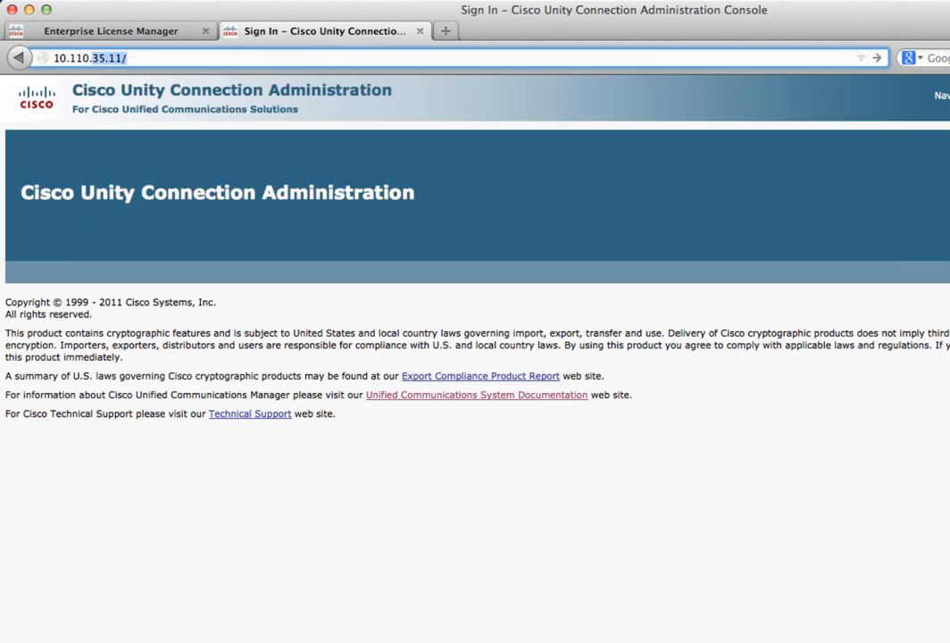
pyautogui.write('10.110.23.3/')
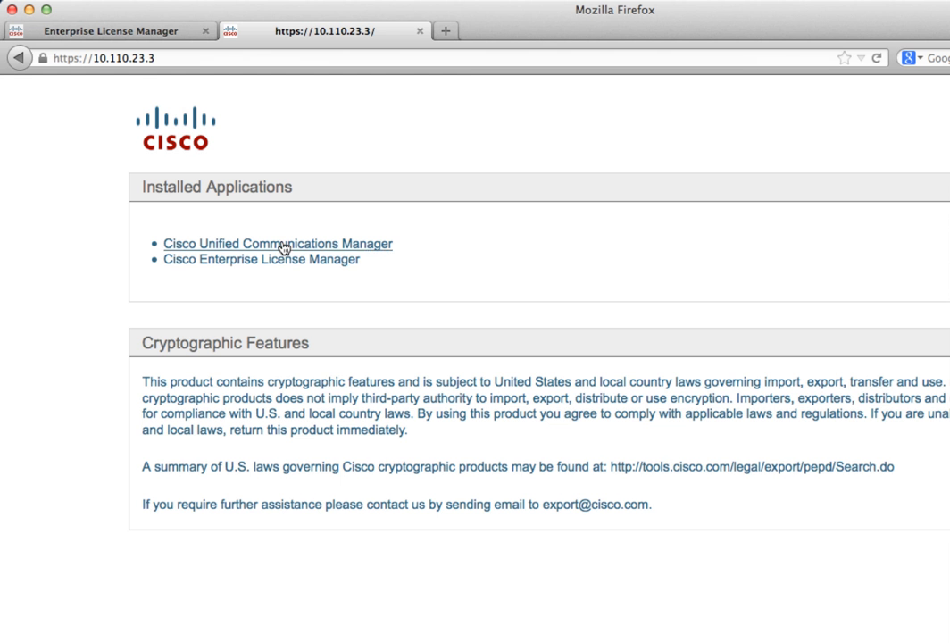
pyautogui.click(279, 243)
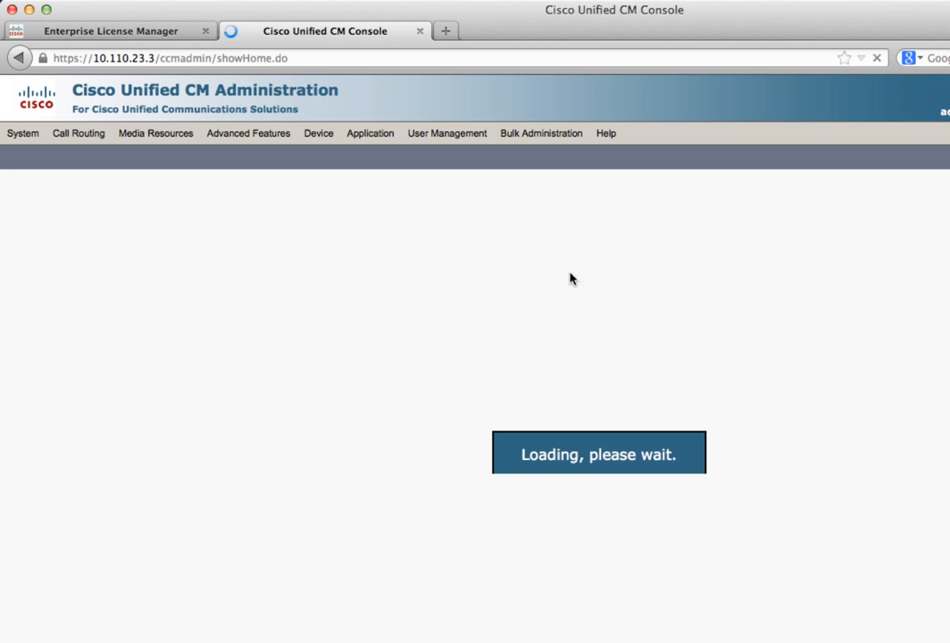
pyautogui.moveTo(546, 289)
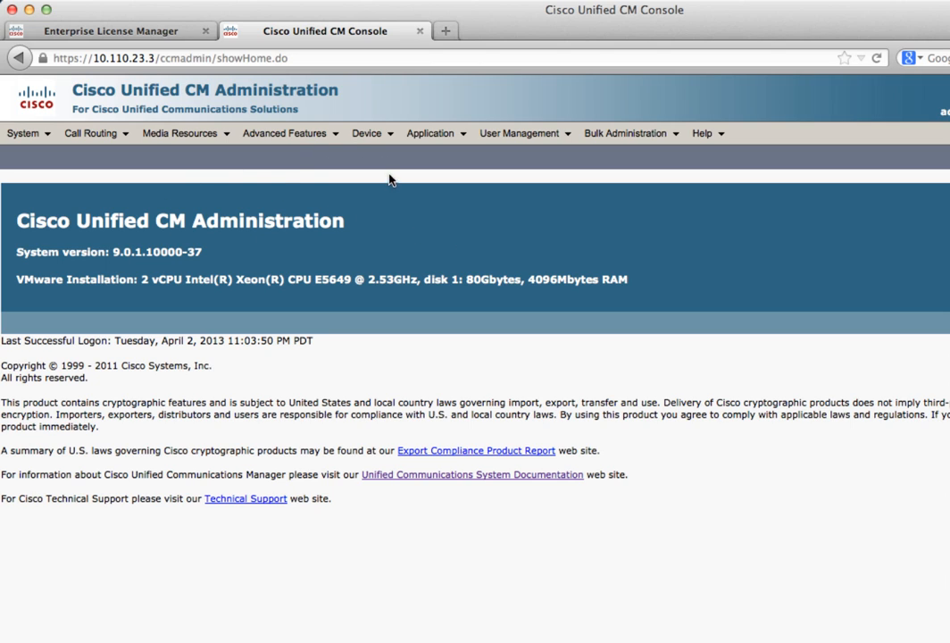
pyautogui.moveTo(364, 181)
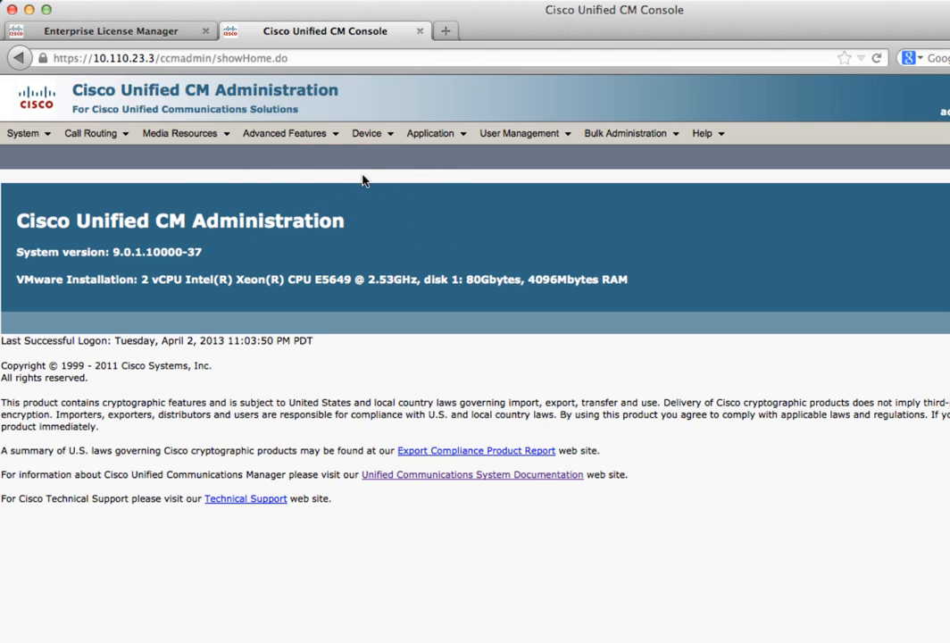
pyautogui.moveTo(441, 189)
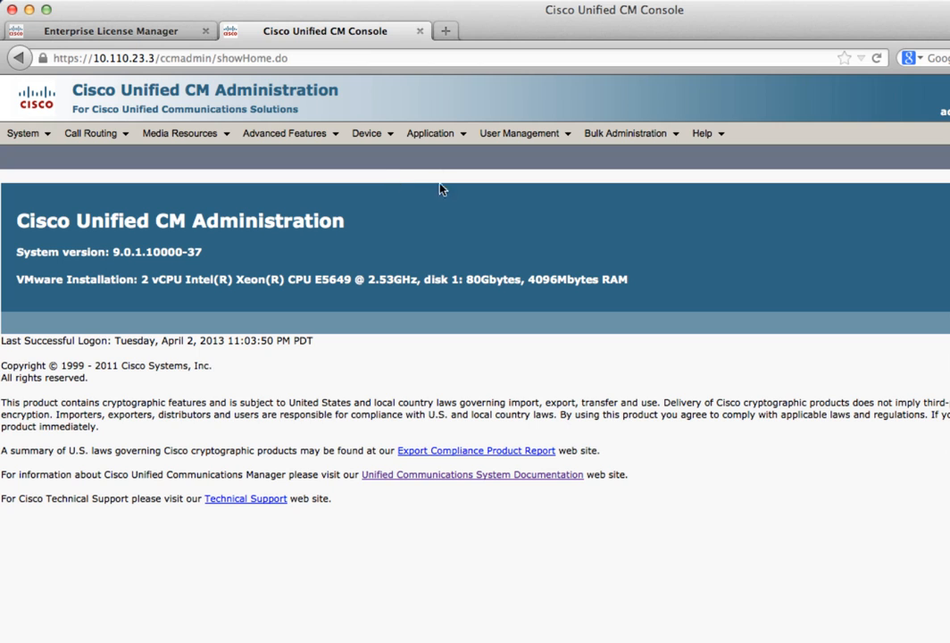
pyautogui.click(286, 132)
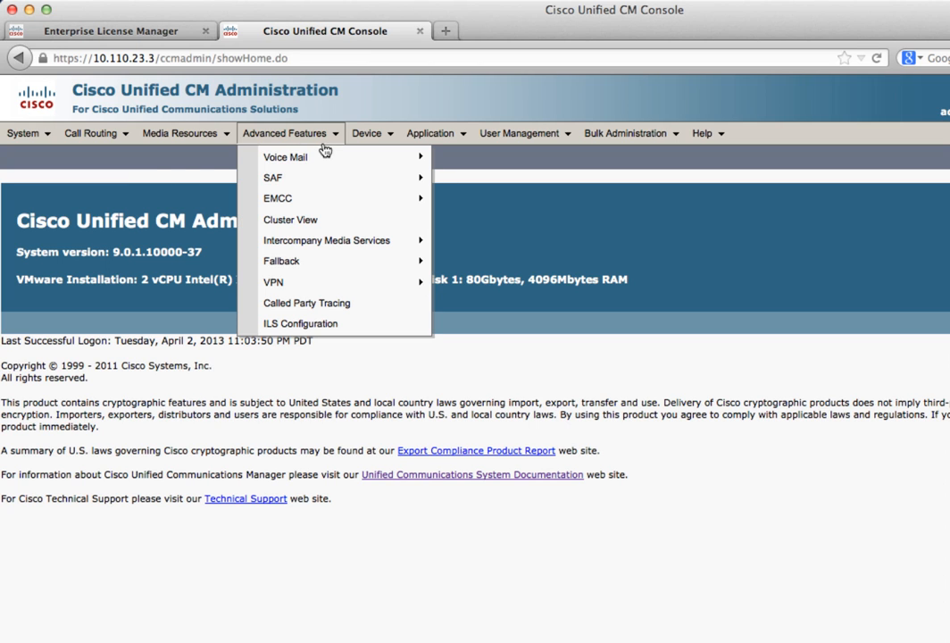
pyautogui.click(105, 28)
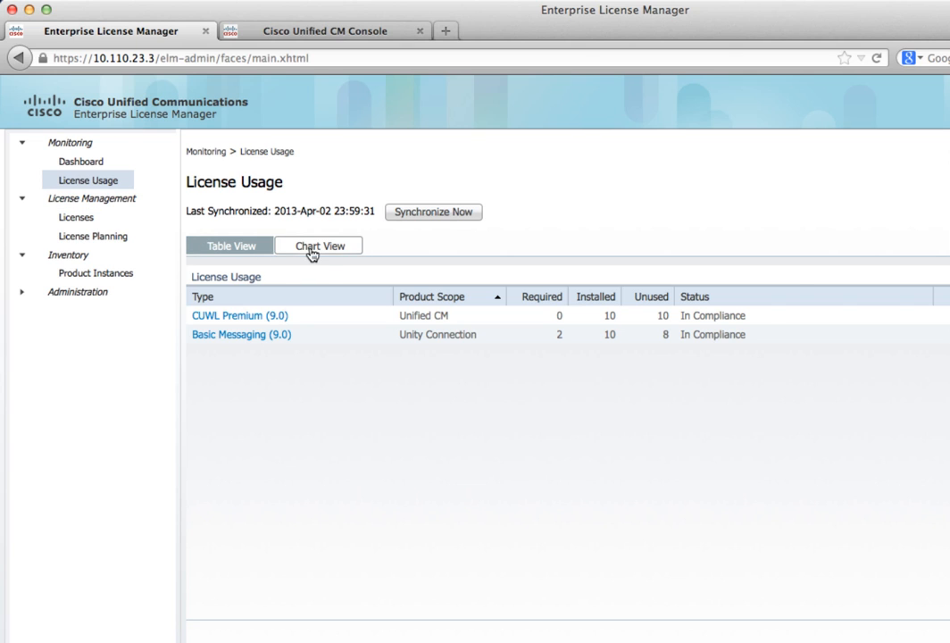
# - Show license usage as a chart and refresh the page
pyautogui.click(318, 246)
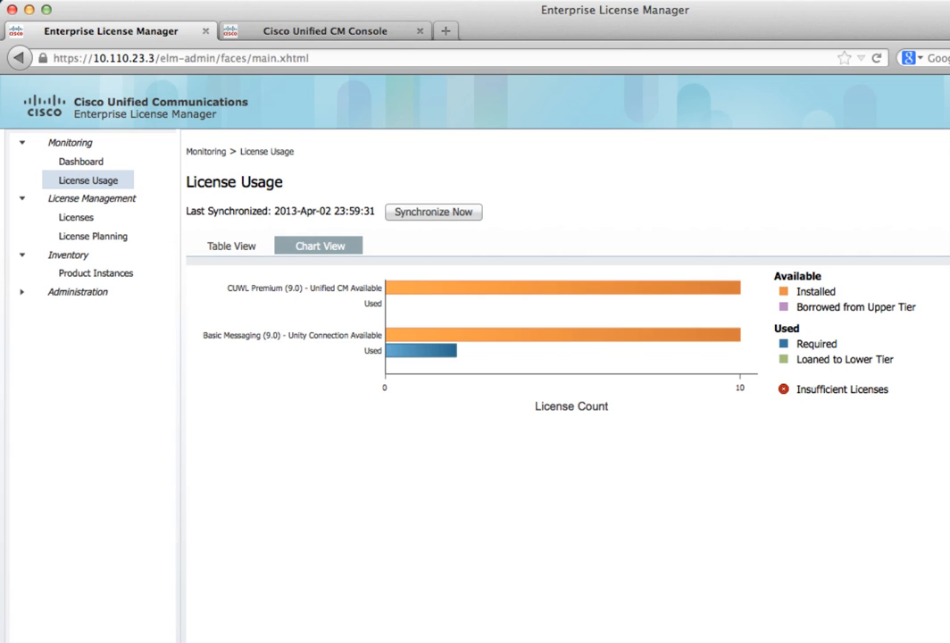
pyautogui.moveTo(272, 303)
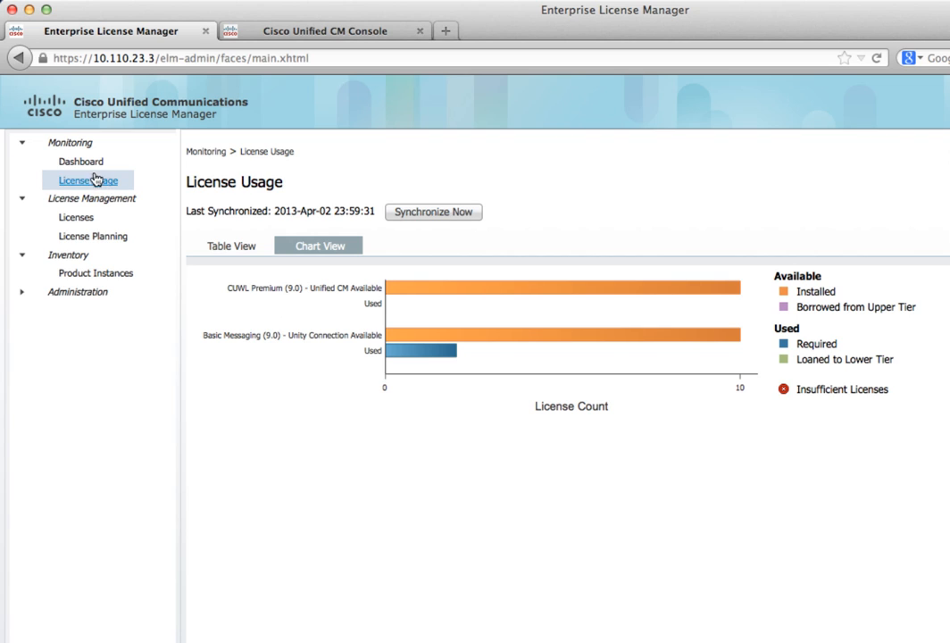
pyautogui.click(80, 161)
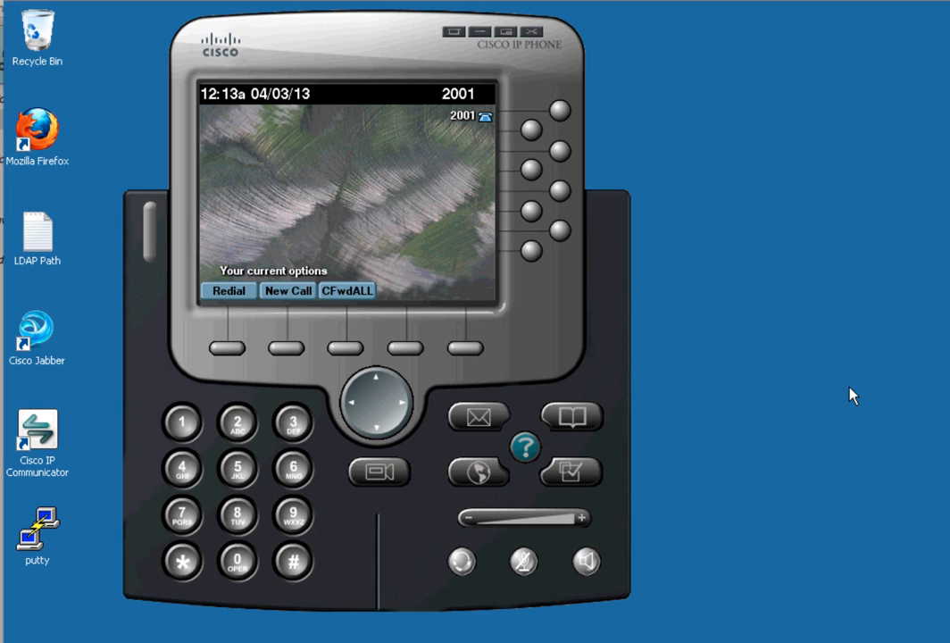
pyautogui.moveTo(646, 277)
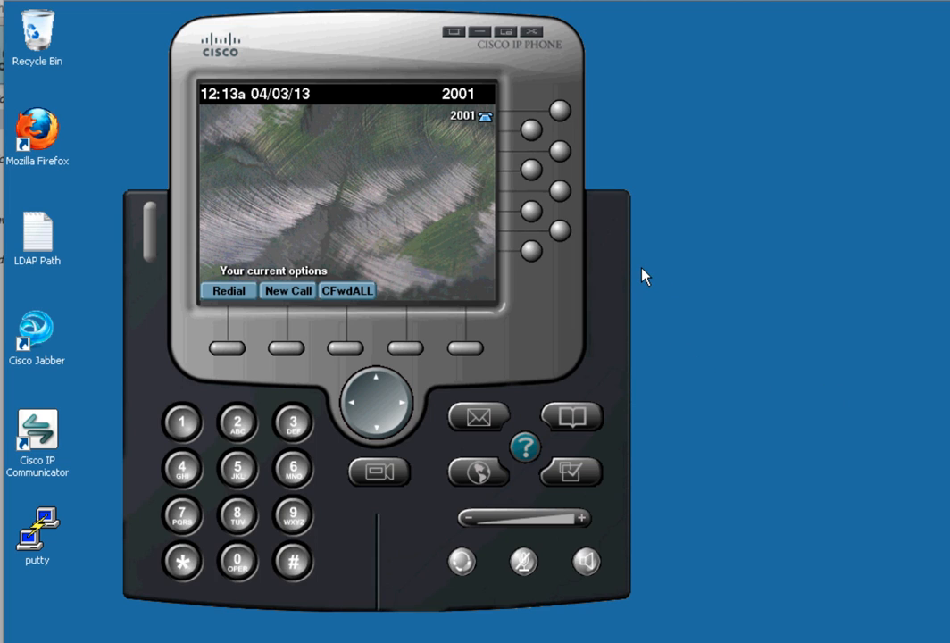
pyautogui.moveTo(476, 132)
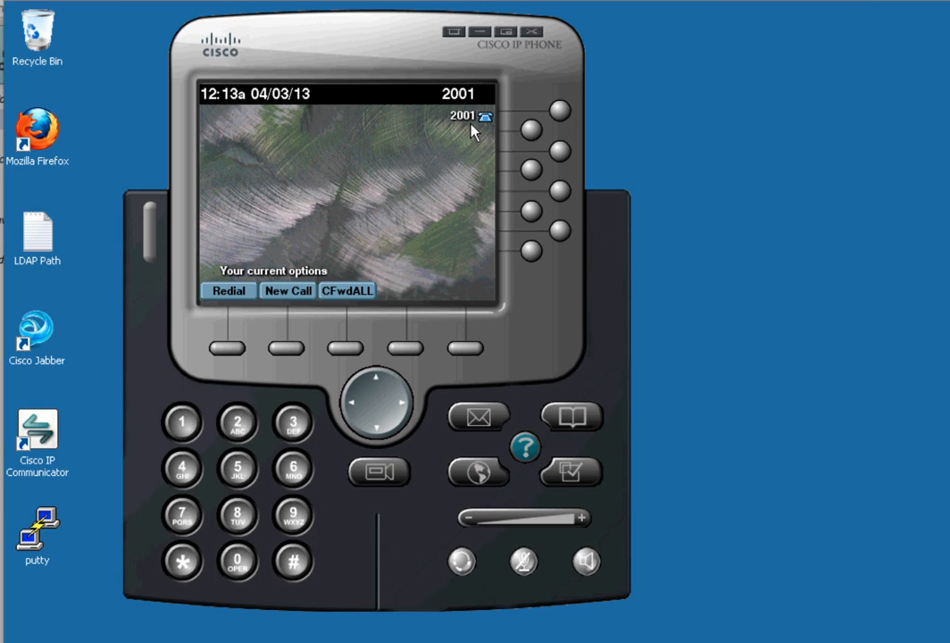
pyautogui.moveTo(471, 132)
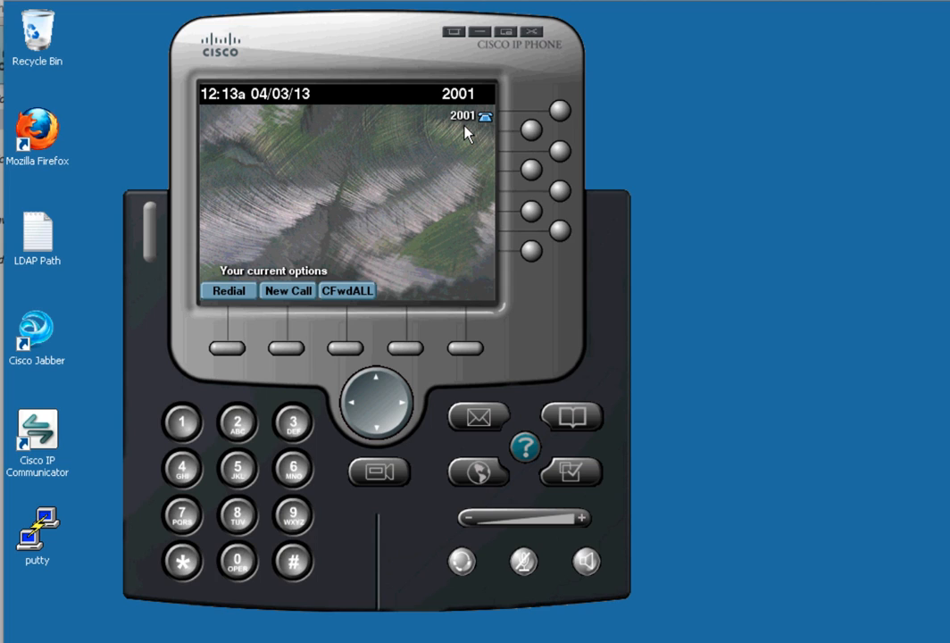
pyautogui.moveTo(443, 165)
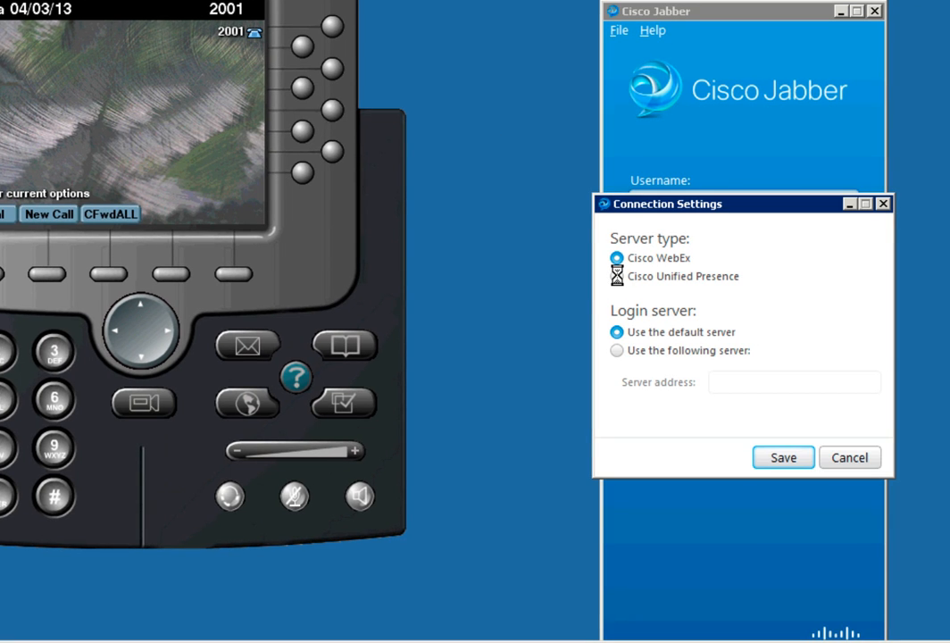
# - Point Jabber to Cisco Unified Presence server 10.110.23.6 with domain acme.com and save
pyautogui.click(616, 275)
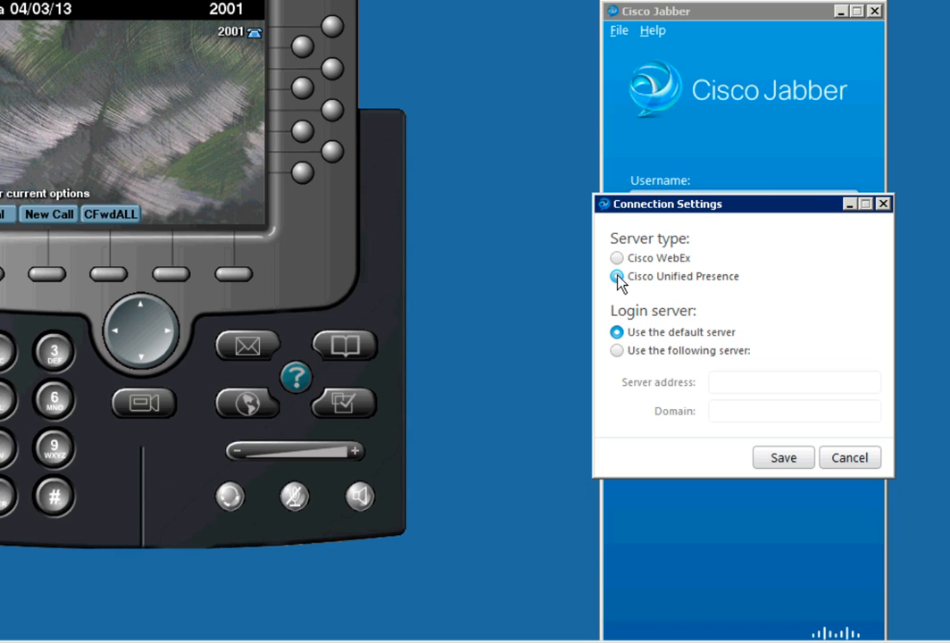
pyautogui.click(616, 350)
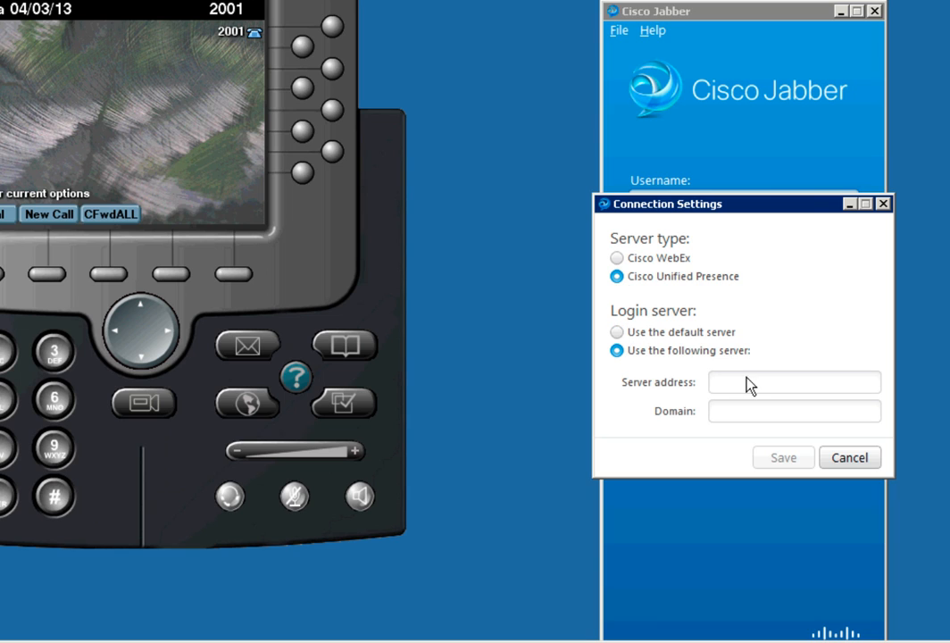
pyautogui.write('10.110')
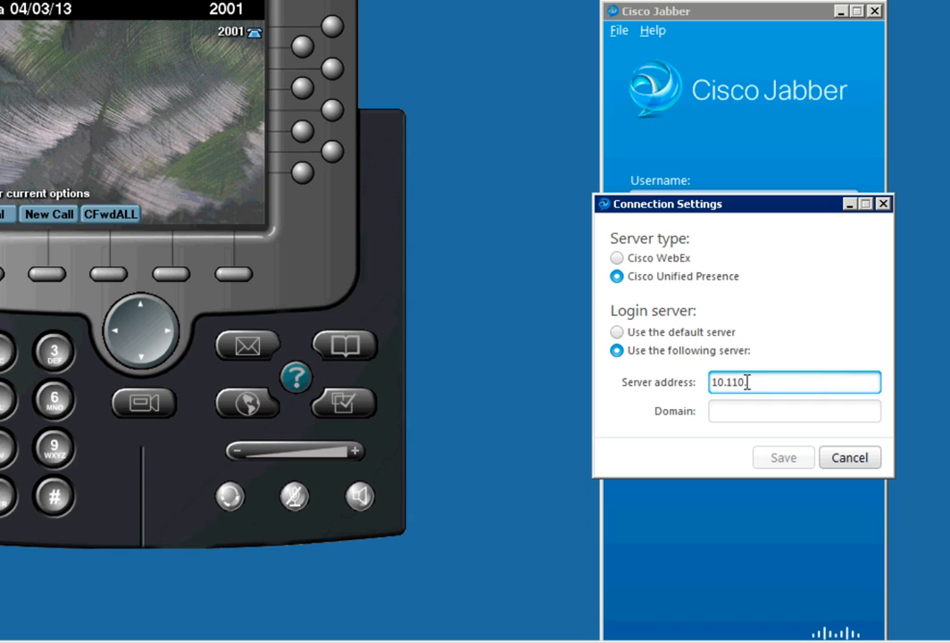
pyautogui.write('23.6')
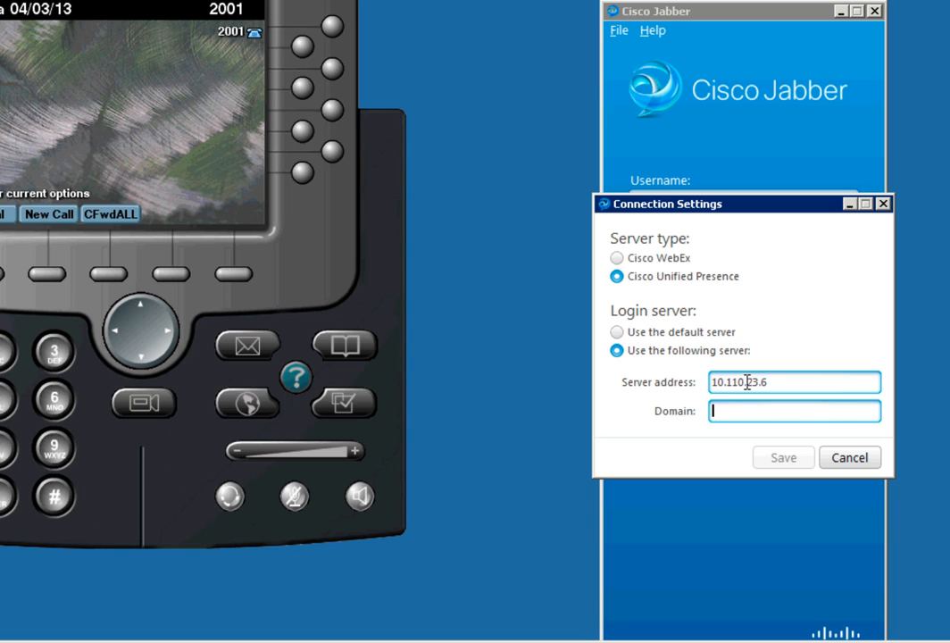
pyautogui.write('acme.com')
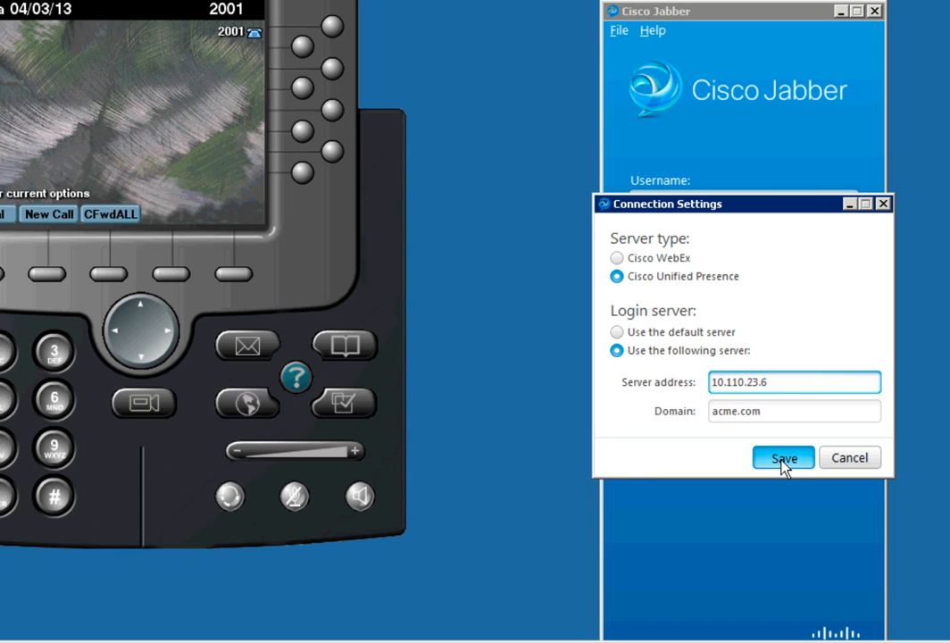
pyautogui.click(782, 457)
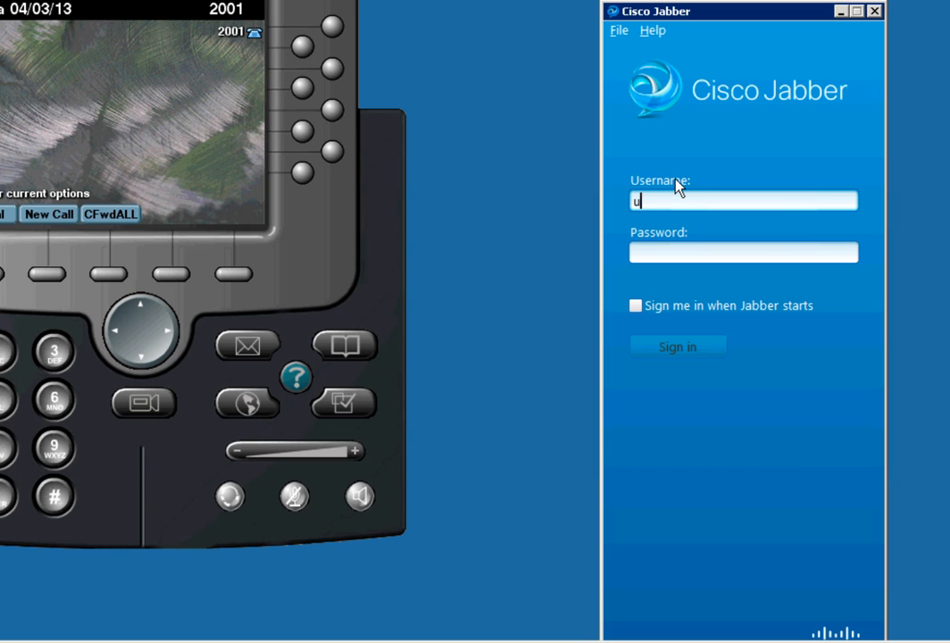
# - Sign in to Jabber as user1
pyautogui.write('ser1')
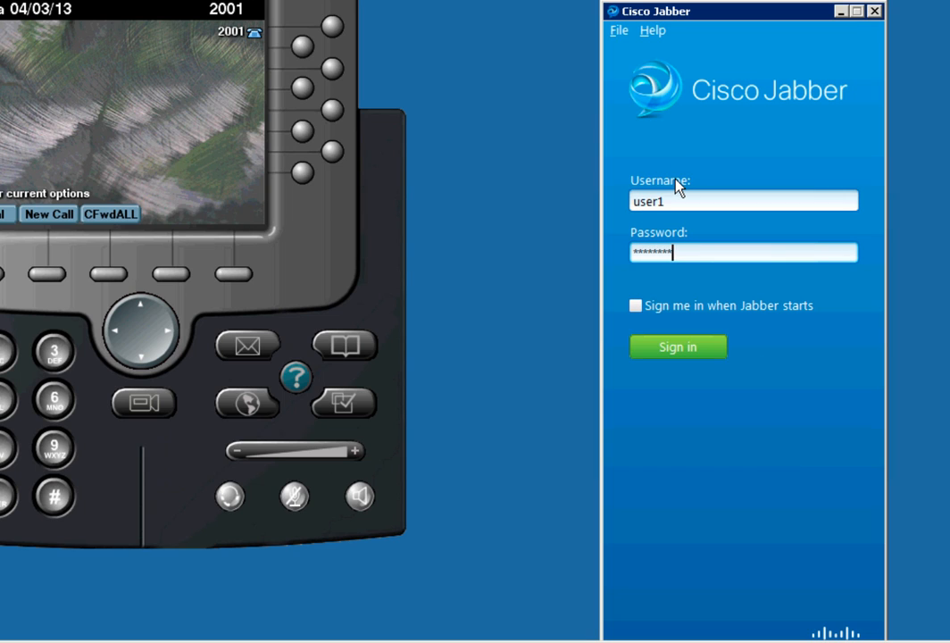
pyautogui.click(678, 346)
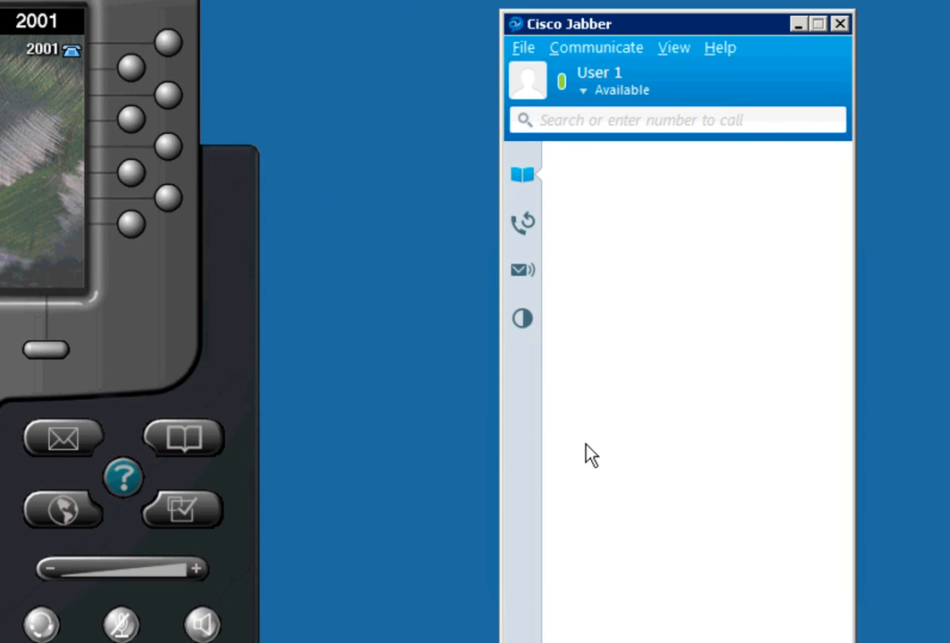
pyautogui.moveTo(564, 328)
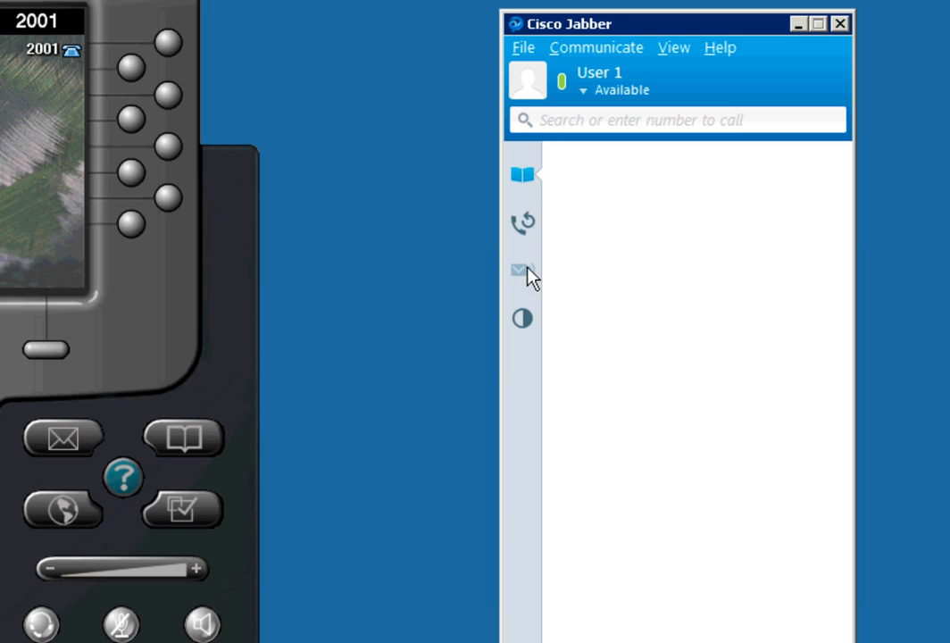
# - Show the voice messages list, empty with View and Type filters at All
pyautogui.click(521, 272)
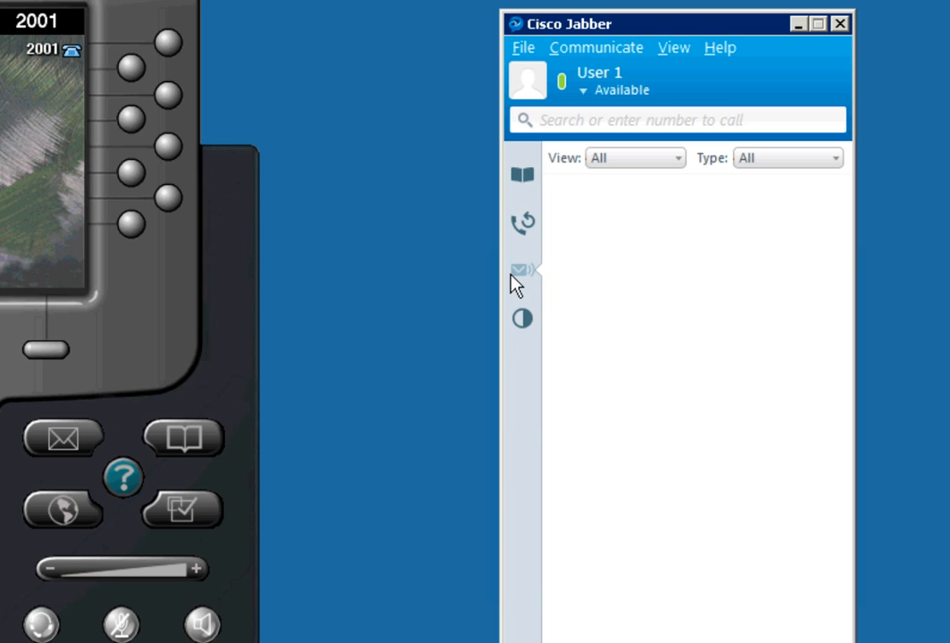
pyautogui.click(519, 270)
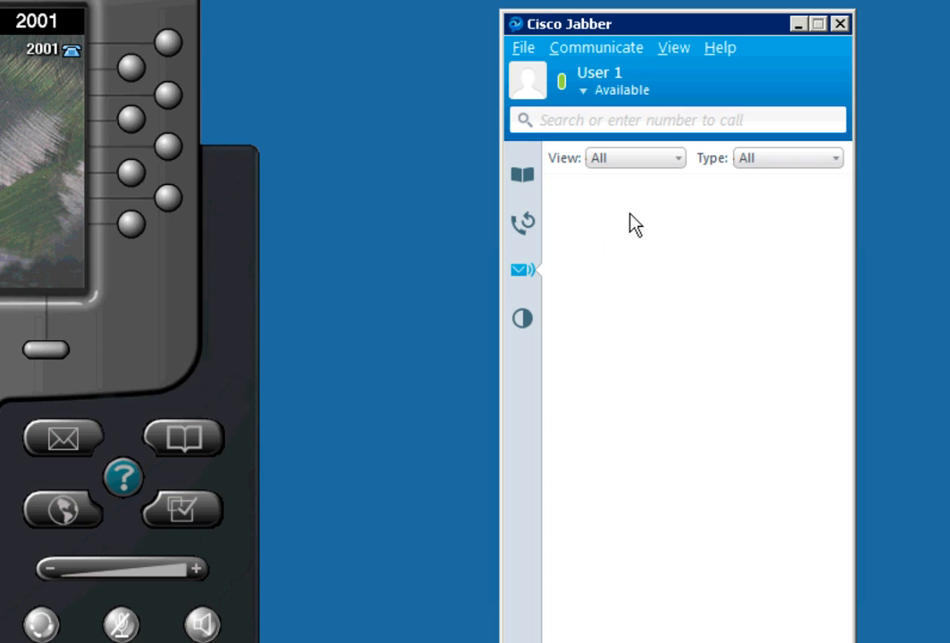
pyautogui.moveTo(618, 205)
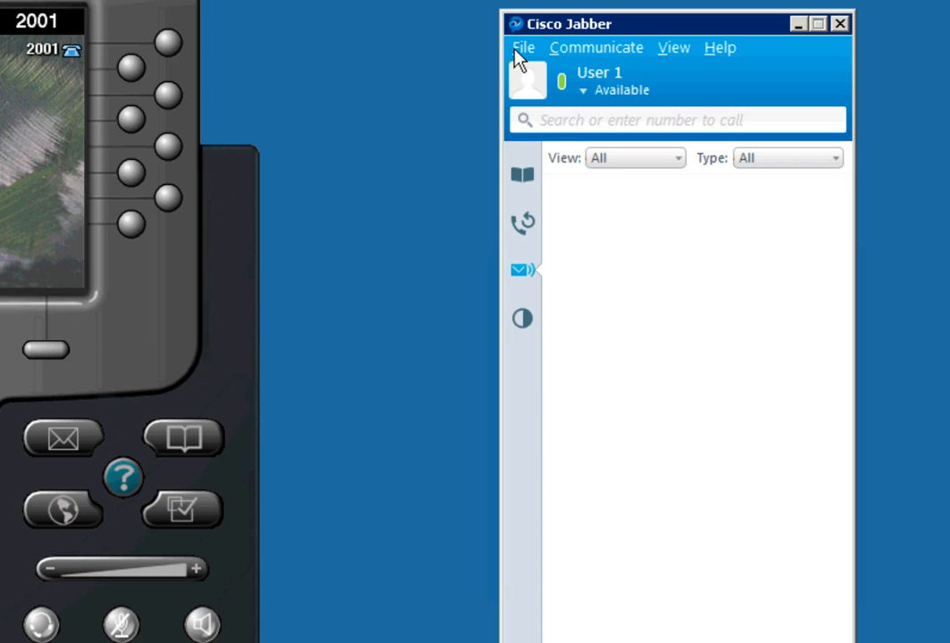
# - Enter phone services account user1 with its password under Options > Phone accounts
pyautogui.click(525, 47)
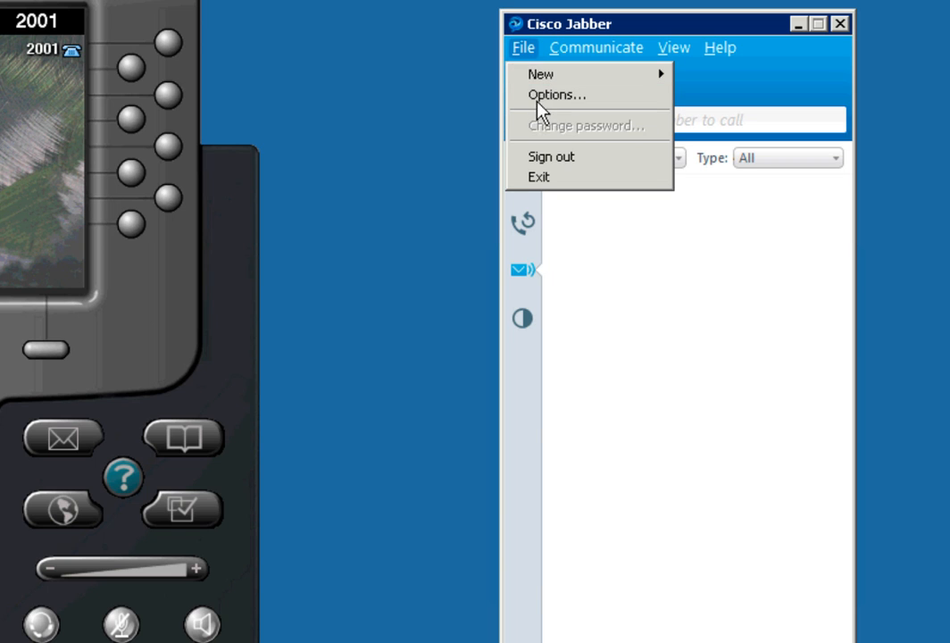
pyautogui.click(558, 94)
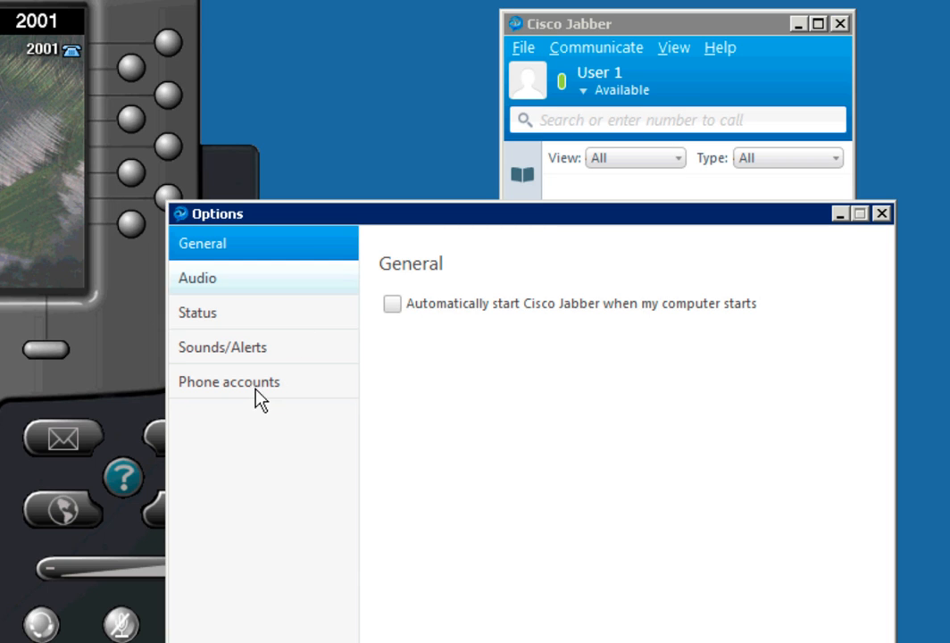
pyautogui.click(228, 382)
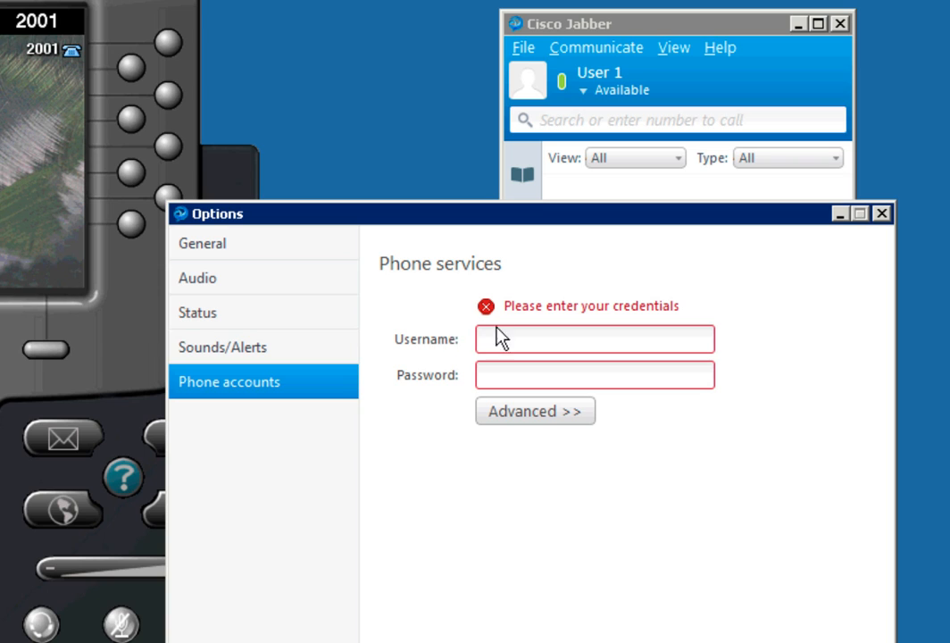
pyautogui.click(593, 339)
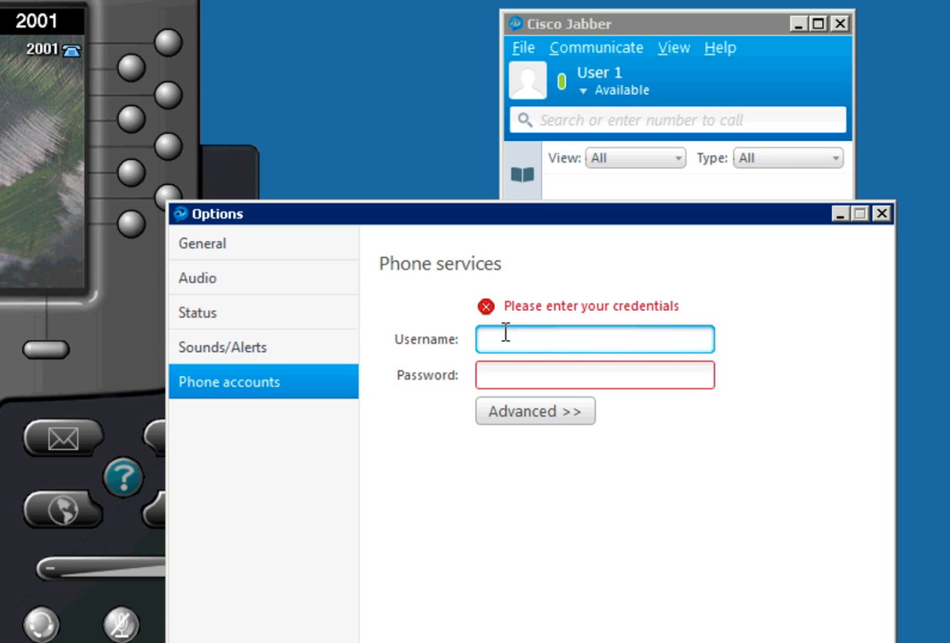
pyautogui.write('user1')
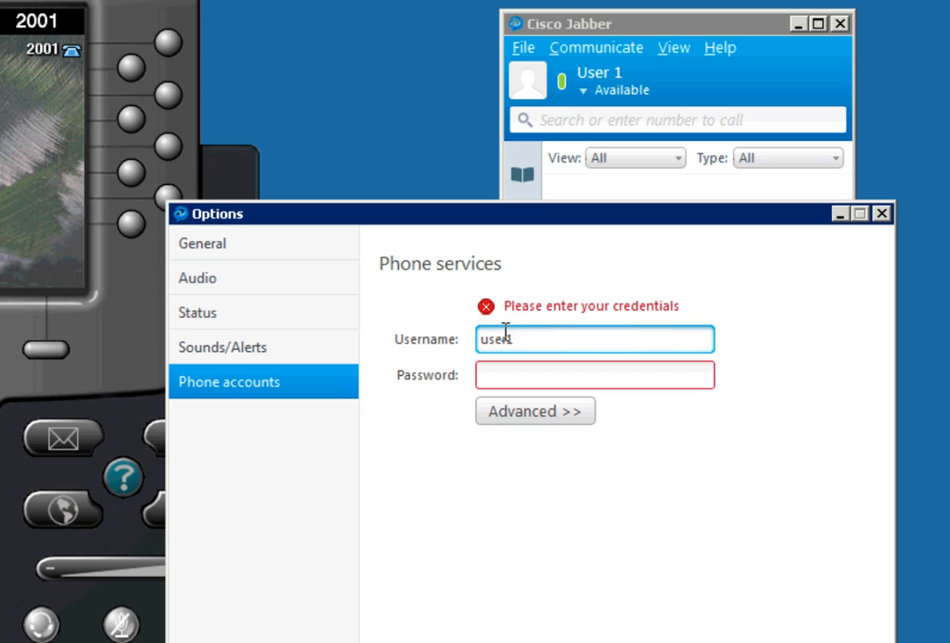
pyautogui.write('****')
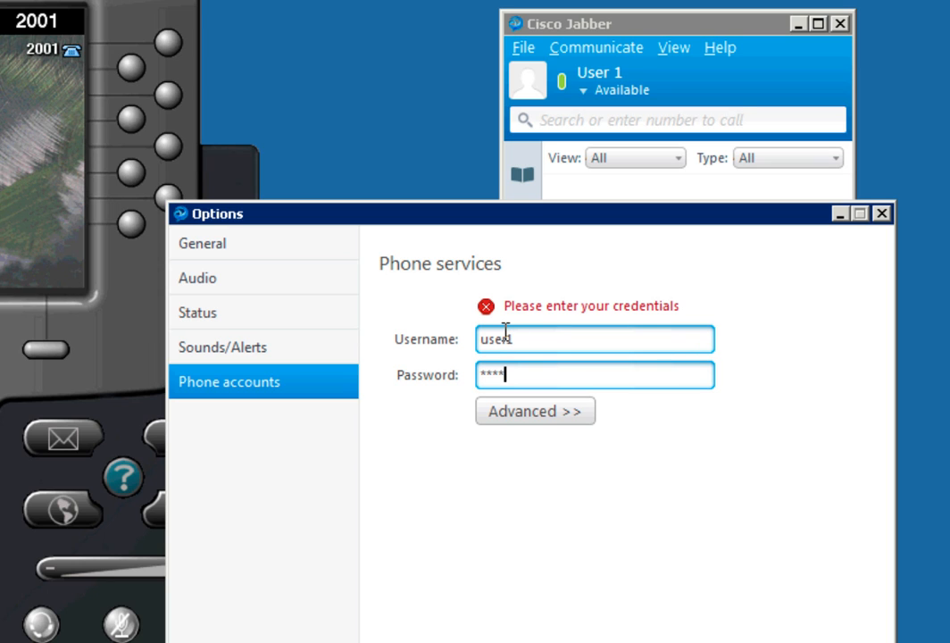
pyautogui.write('****')
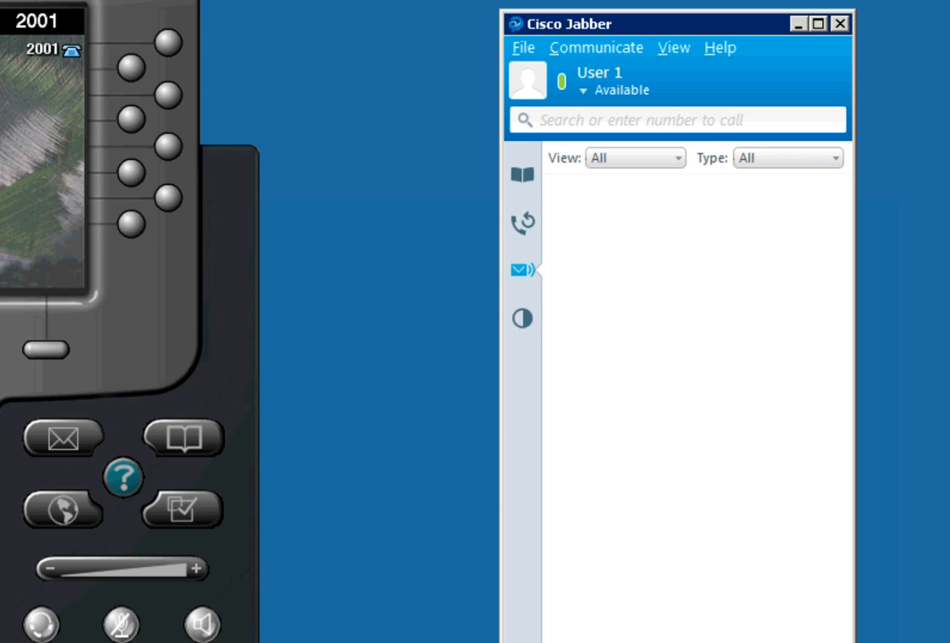
pyautogui.moveTo(611, 122)
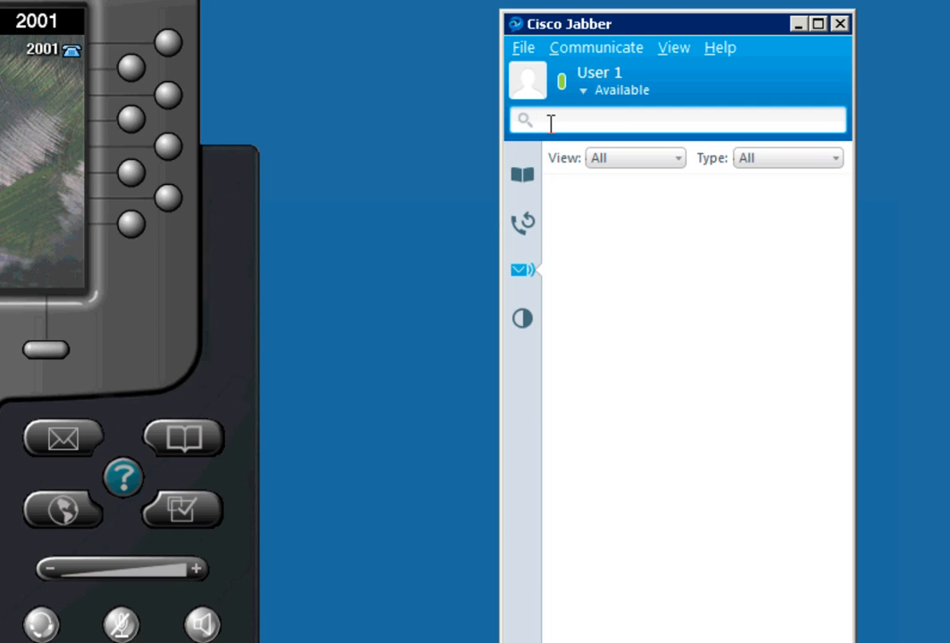
# - Search 'user' in the directory and start a chat with User 2
pyautogui.write('user')
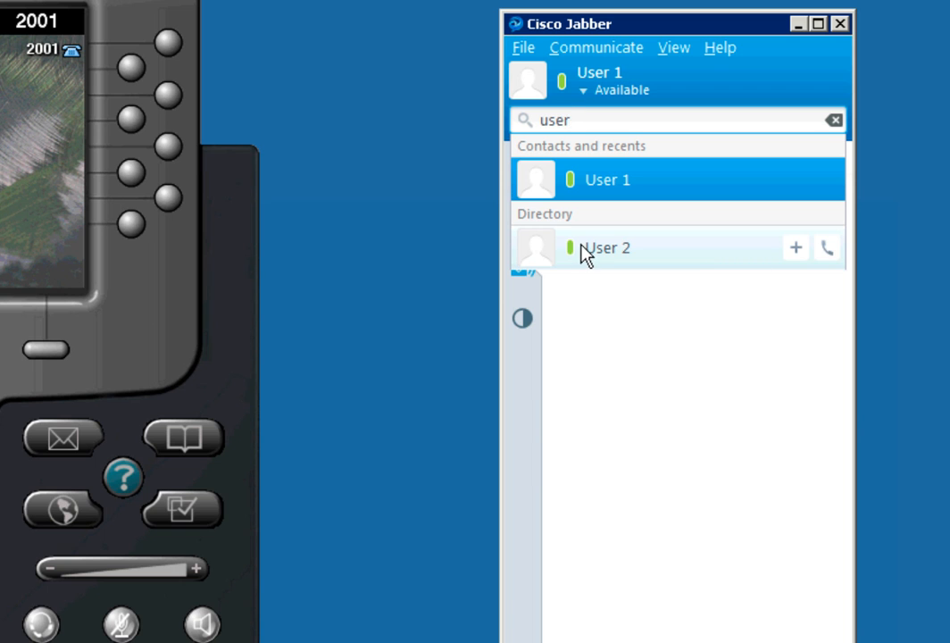
pyautogui.moveTo(732, 259)
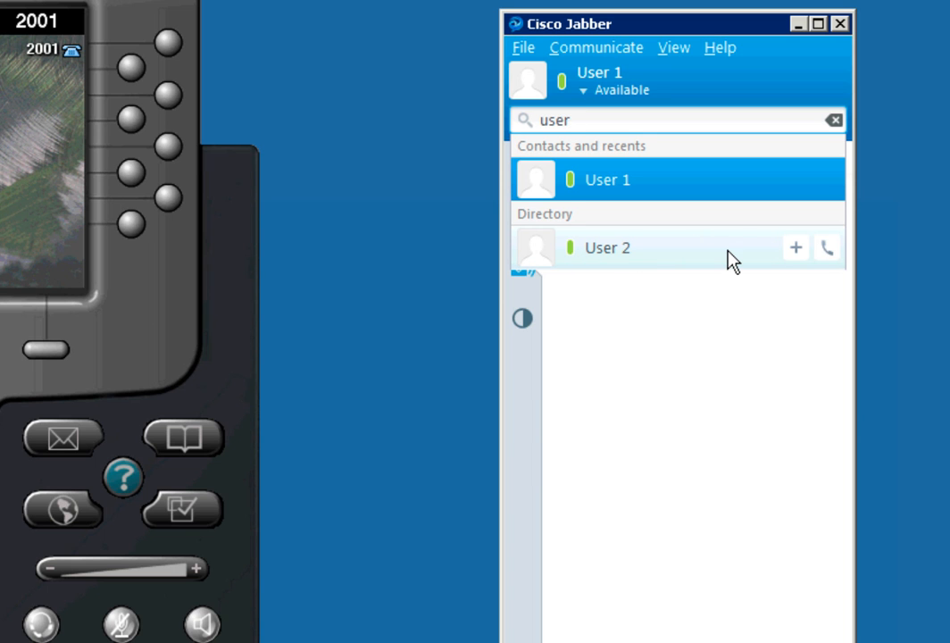
pyautogui.doubleClick(616, 247)
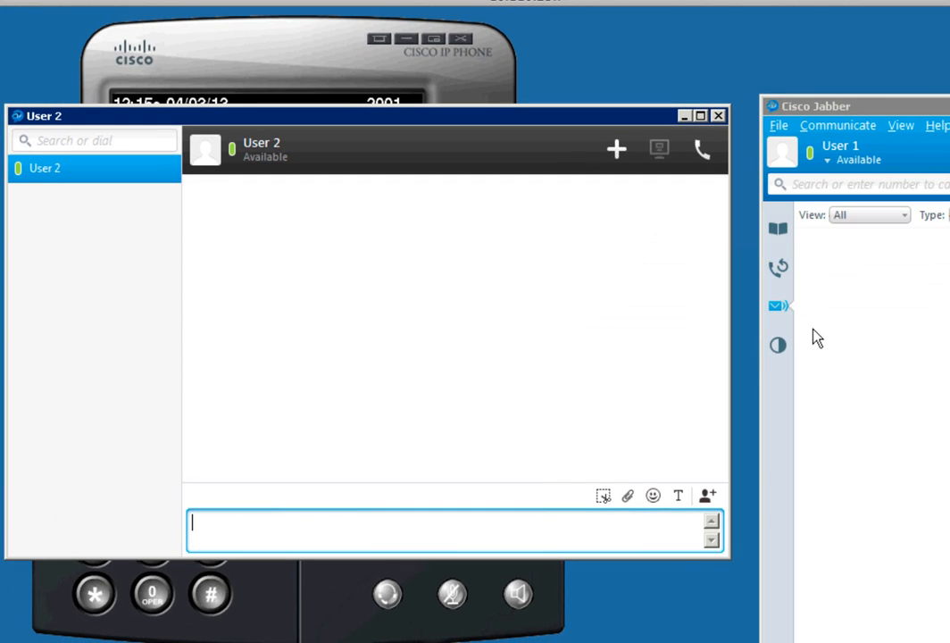
pyautogui.moveTo(446, 519)
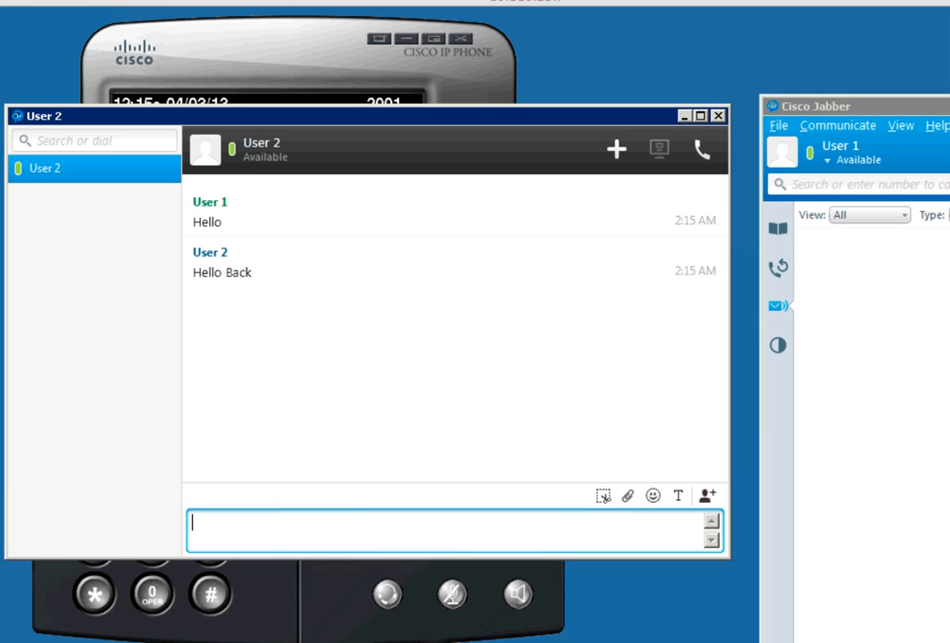
pyautogui.moveTo(714, 175)
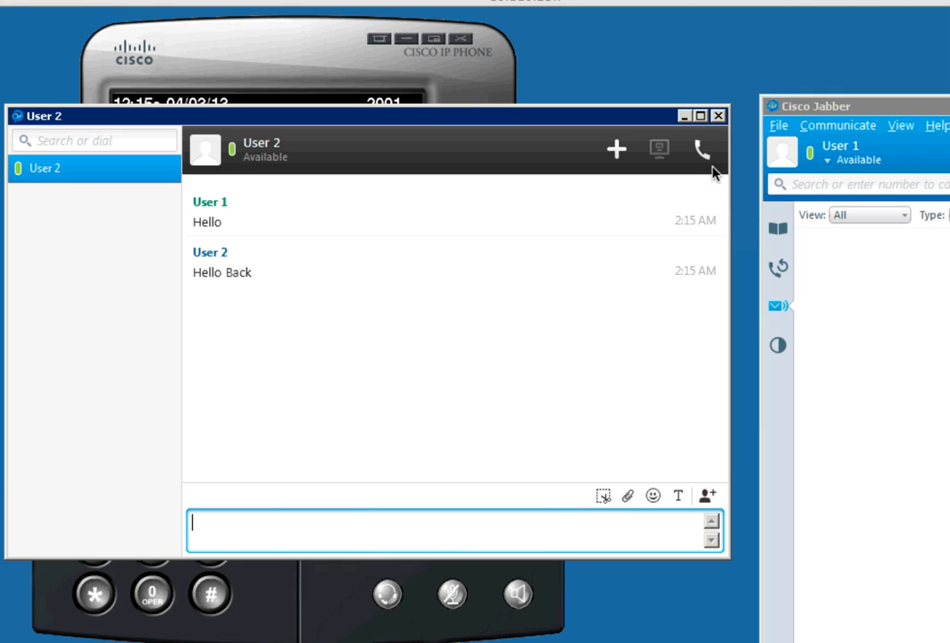